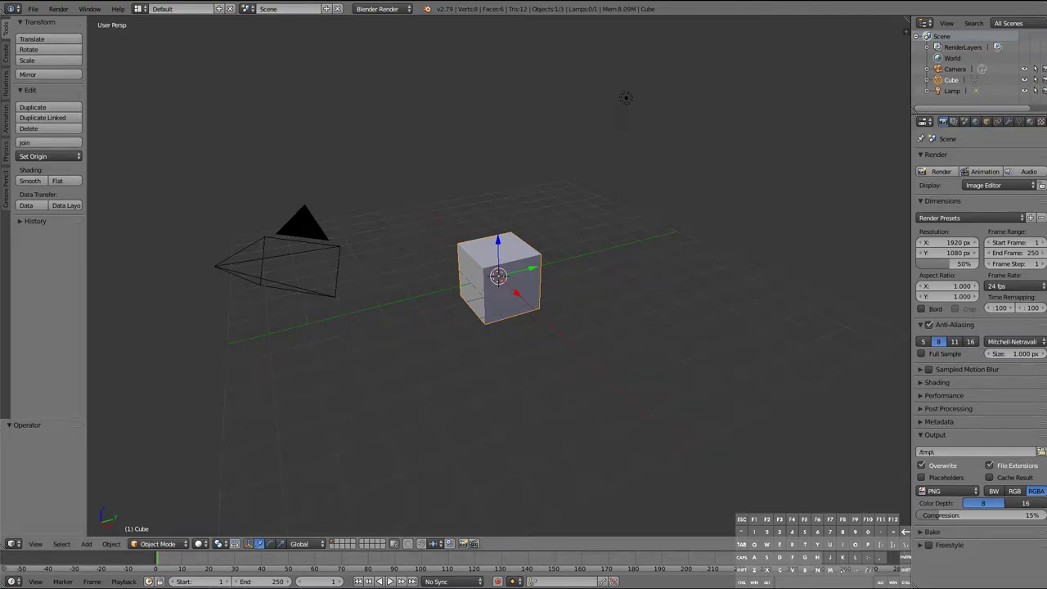
{"action": "mouse_move", "coordinate": [746, 239]}
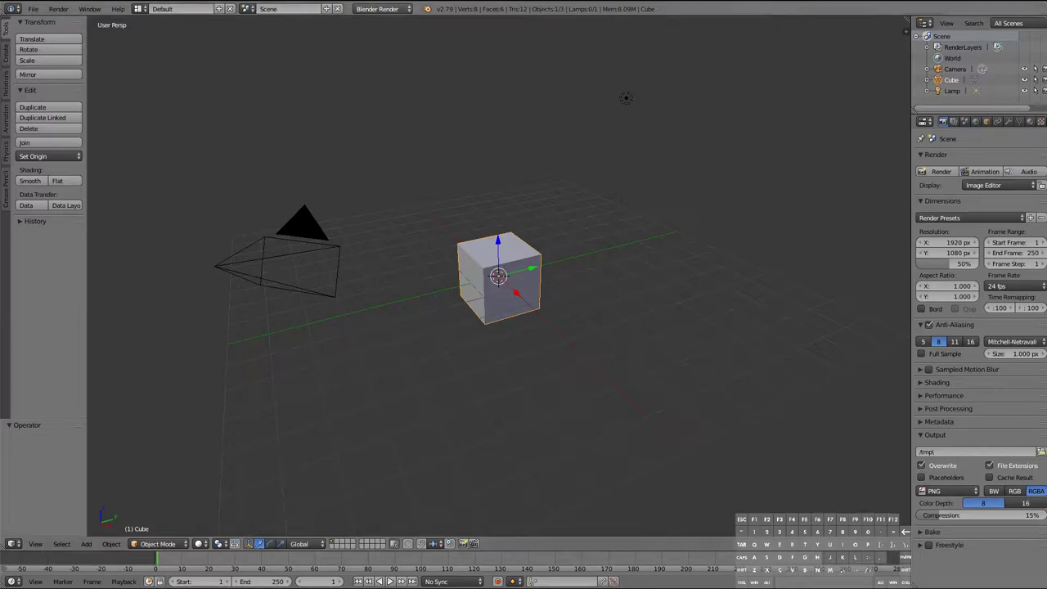
Switch the render engine to Cycles and delete all default objects, leaving an empty scene
{"action": "left_click", "coordinate": [377, 10]}
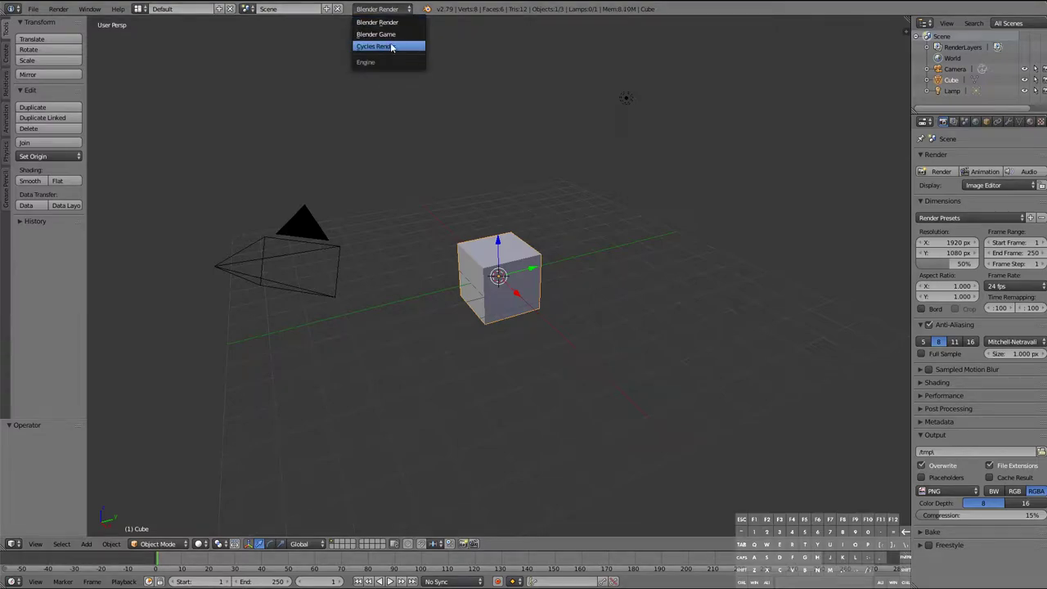
{"action": "left_click", "coordinate": [375, 46]}
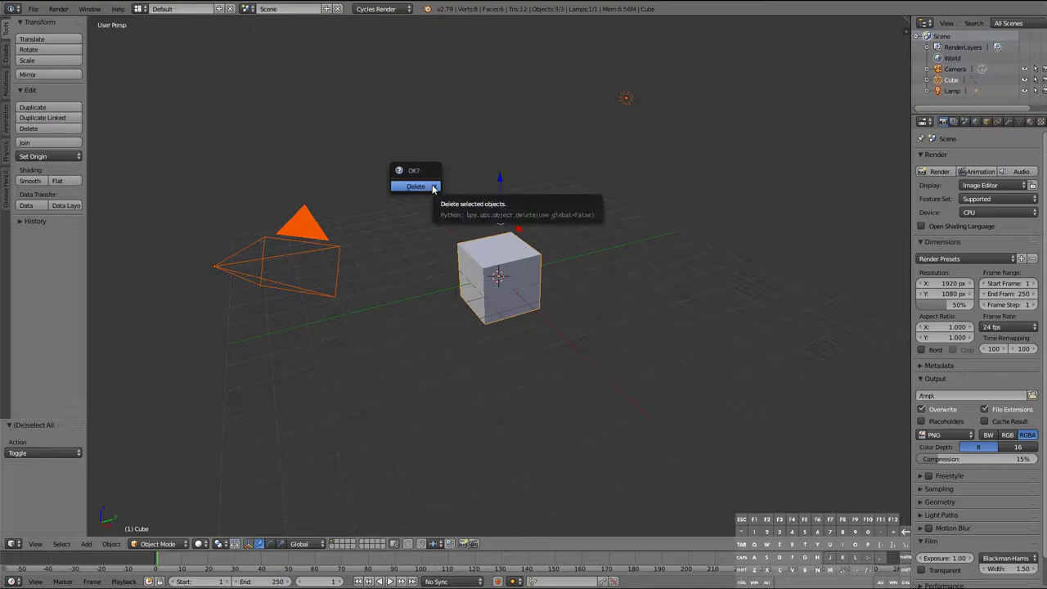
{"action": "left_click", "coordinate": [416, 187]}
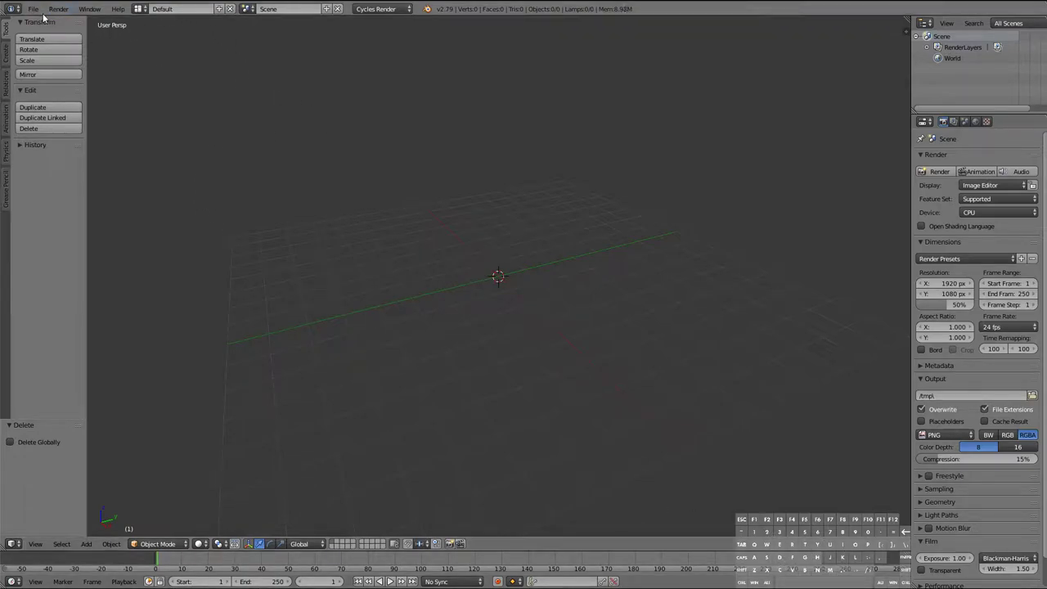
Save the empty Cycles scene as Blender's startup file via the File menu
{"action": "left_click", "coordinate": [33, 10]}
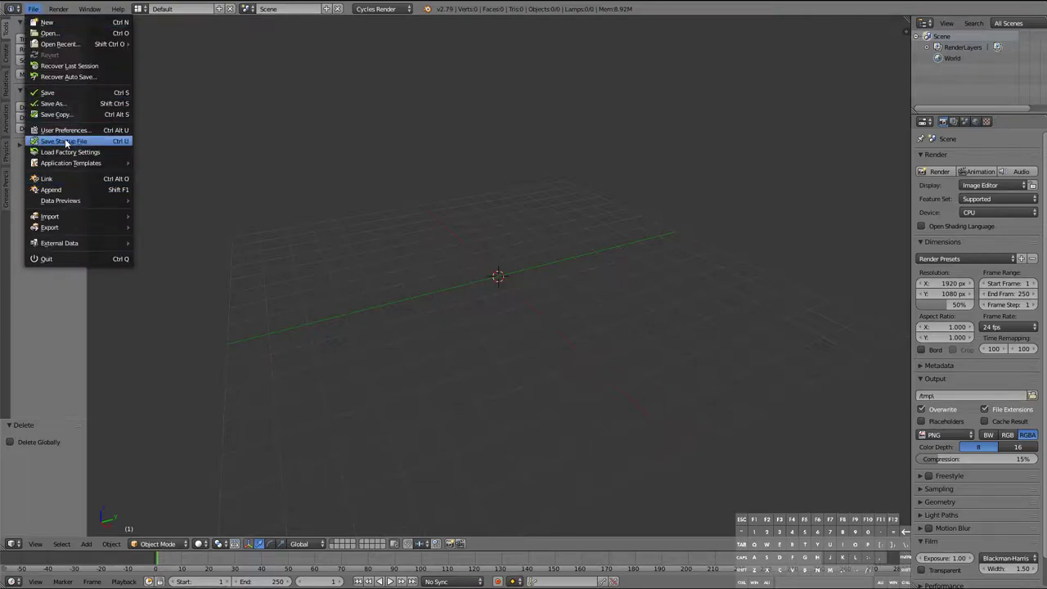
{"action": "left_click", "coordinate": [64, 141]}
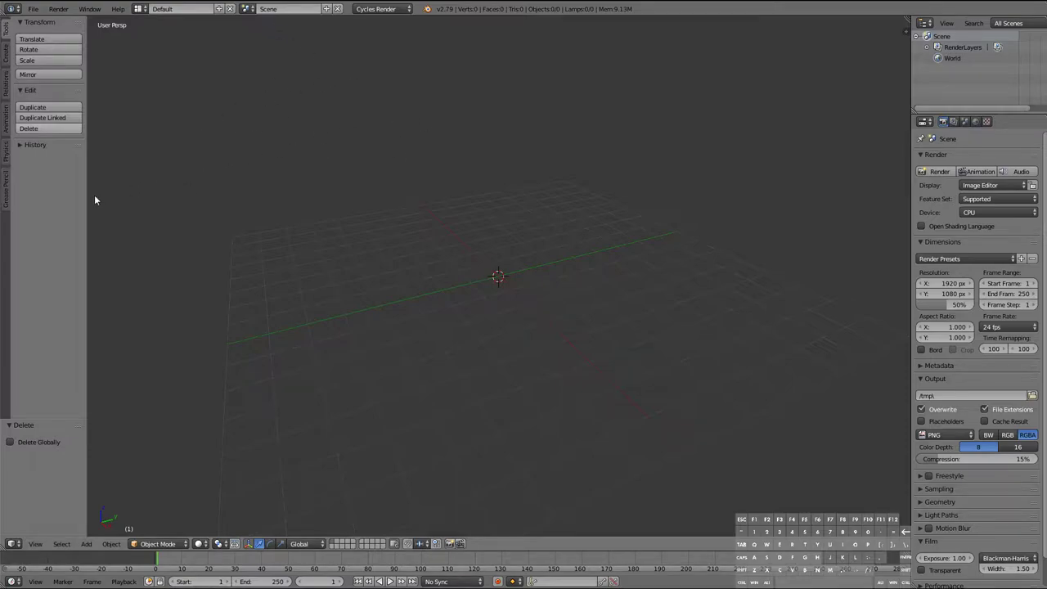
{"action": "mouse_move", "coordinate": [76, 189]}
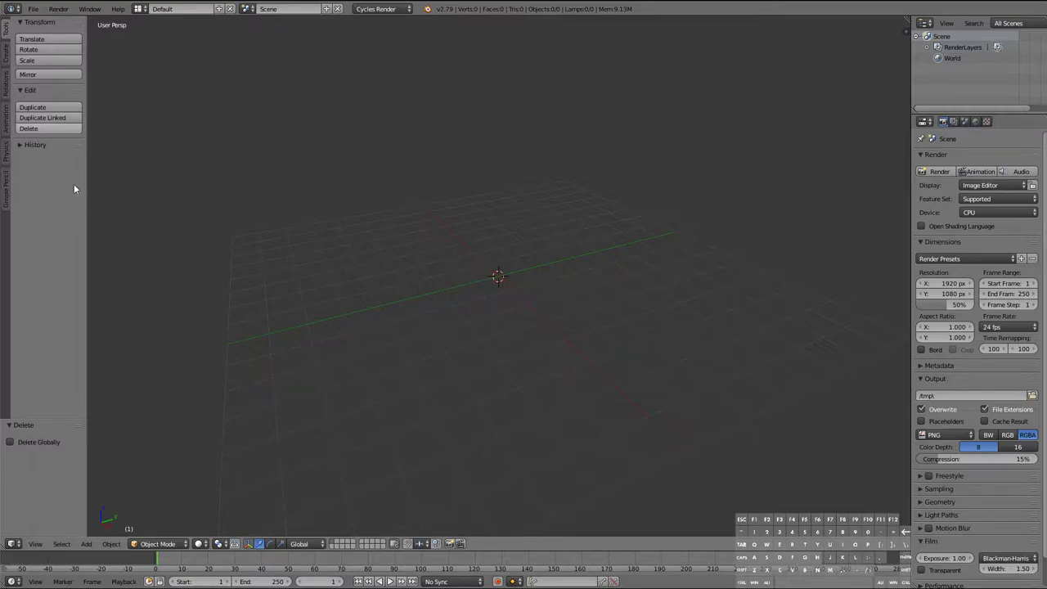
{"action": "mouse_move", "coordinate": [102, 216]}
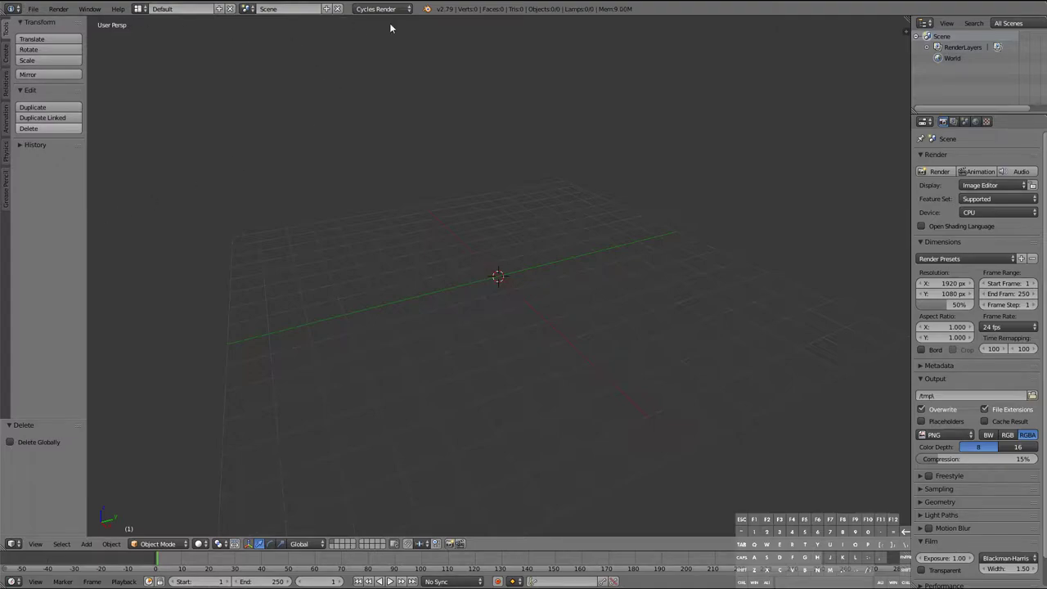
{"action": "mouse_move", "coordinate": [75, 209]}
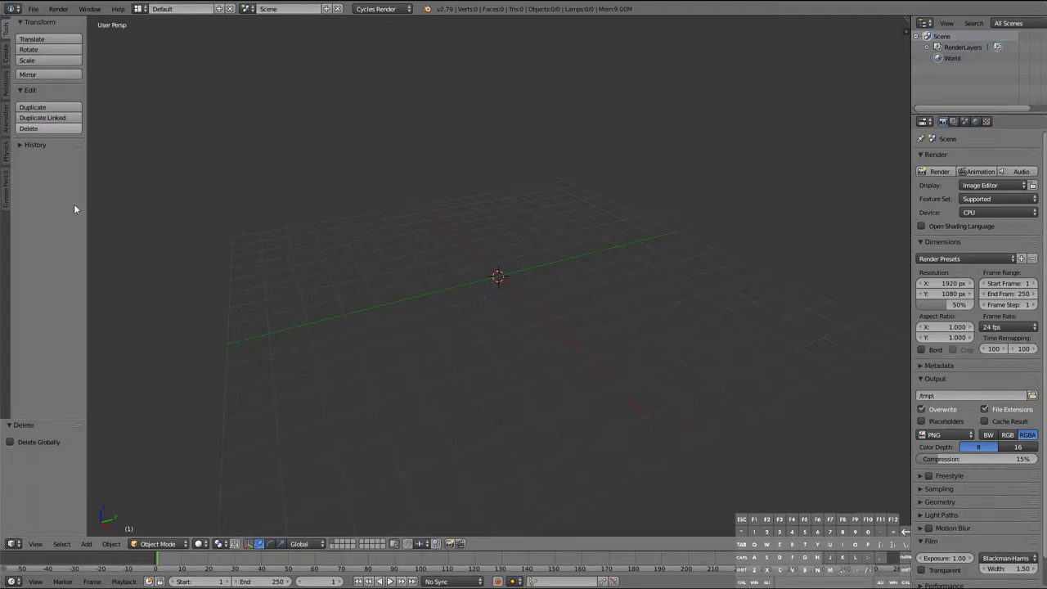
{"action": "mouse_move", "coordinate": [98, 226]}
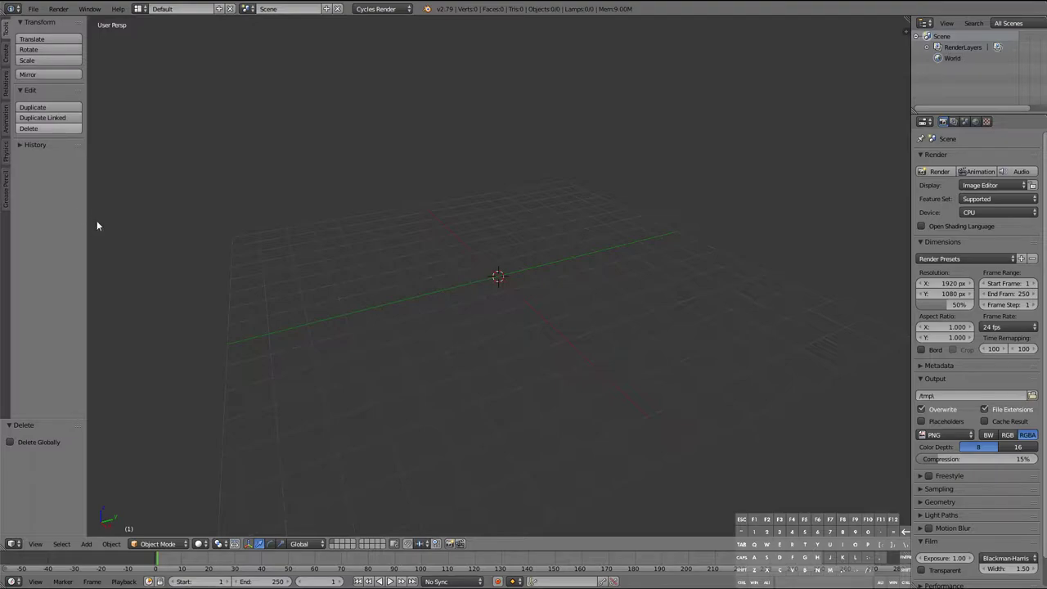
{"action": "mouse_move", "coordinate": [434, 36]}
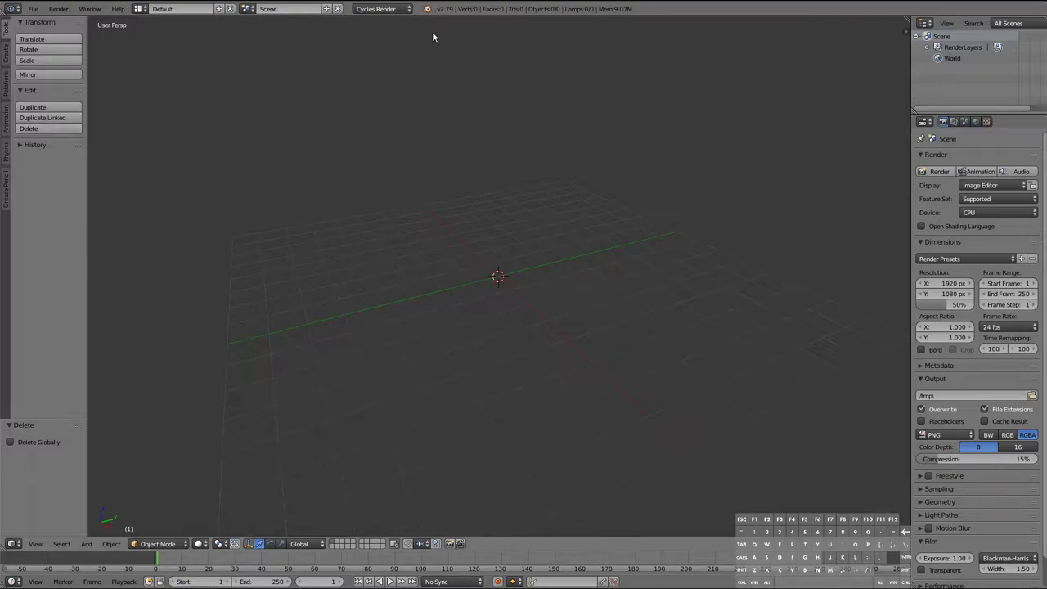
{"action": "mouse_move", "coordinate": [514, 286]}
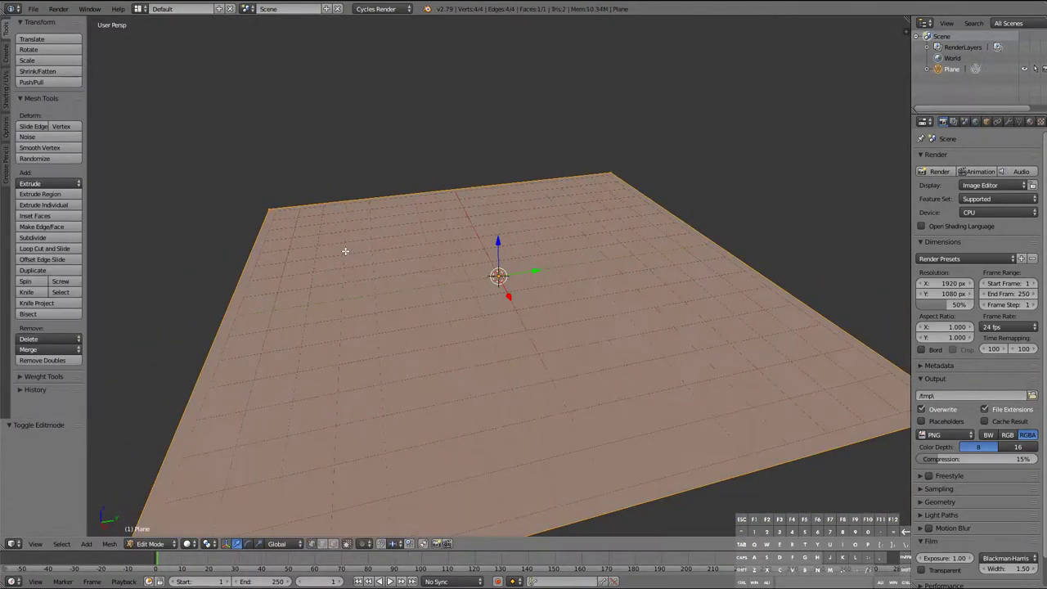
Subdivide the enlarged plane with more cuts into a dense triangulated grid and select a vertex
{"action": "left_click", "coordinate": [33, 237]}
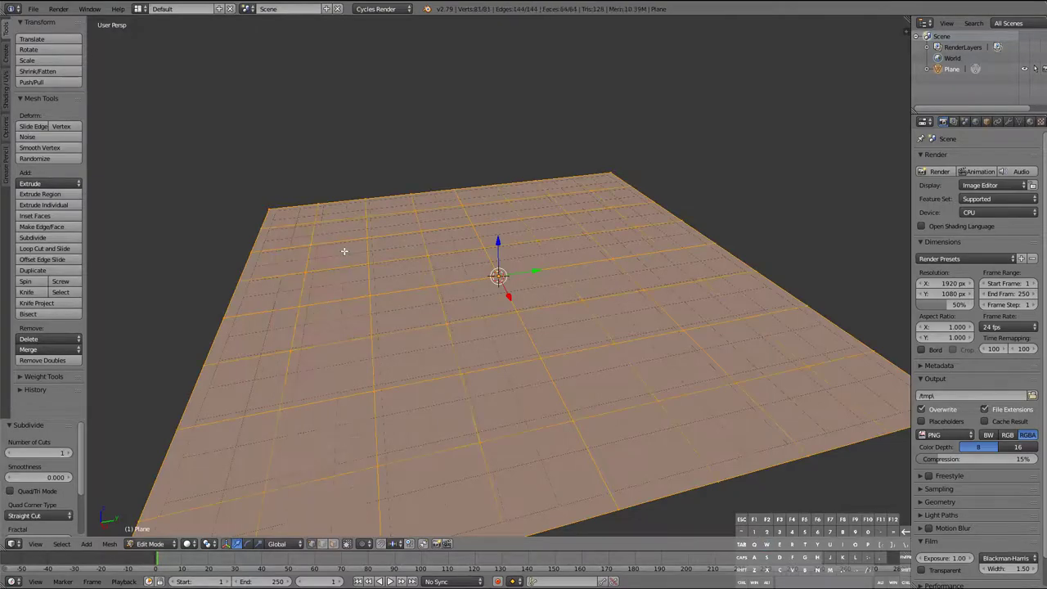
{"action": "left_click", "coordinate": [32, 237]}
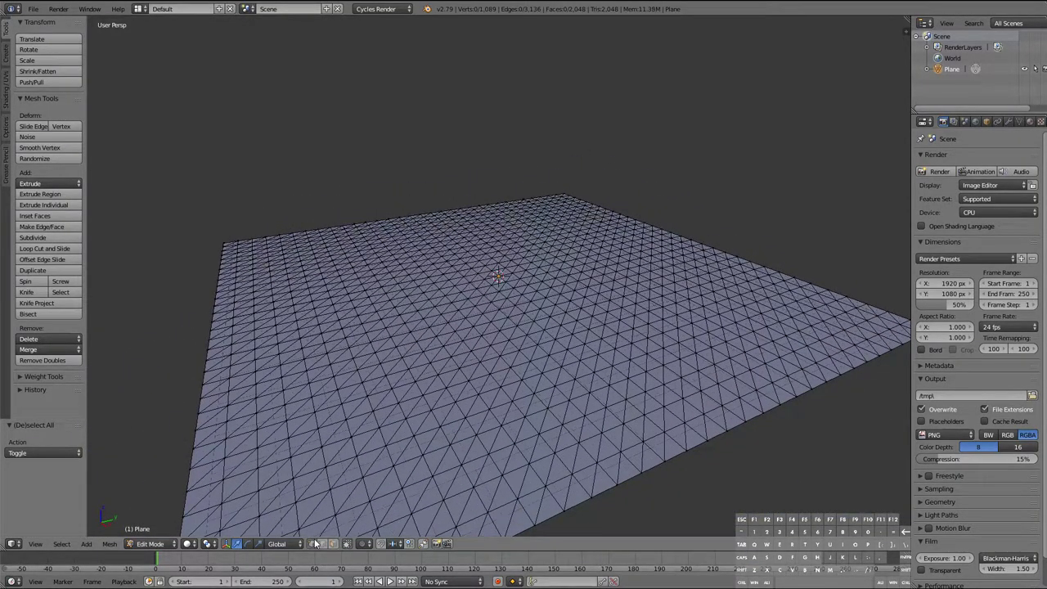
{"action": "left_click", "coordinate": [314, 259]}
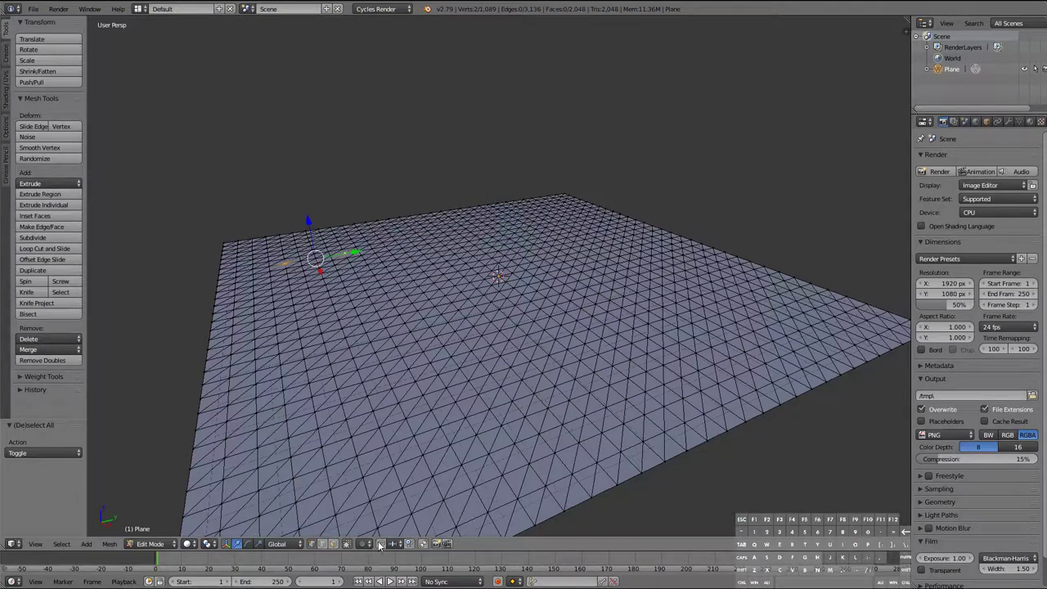
{"action": "mouse_move", "coordinate": [494, 548]}
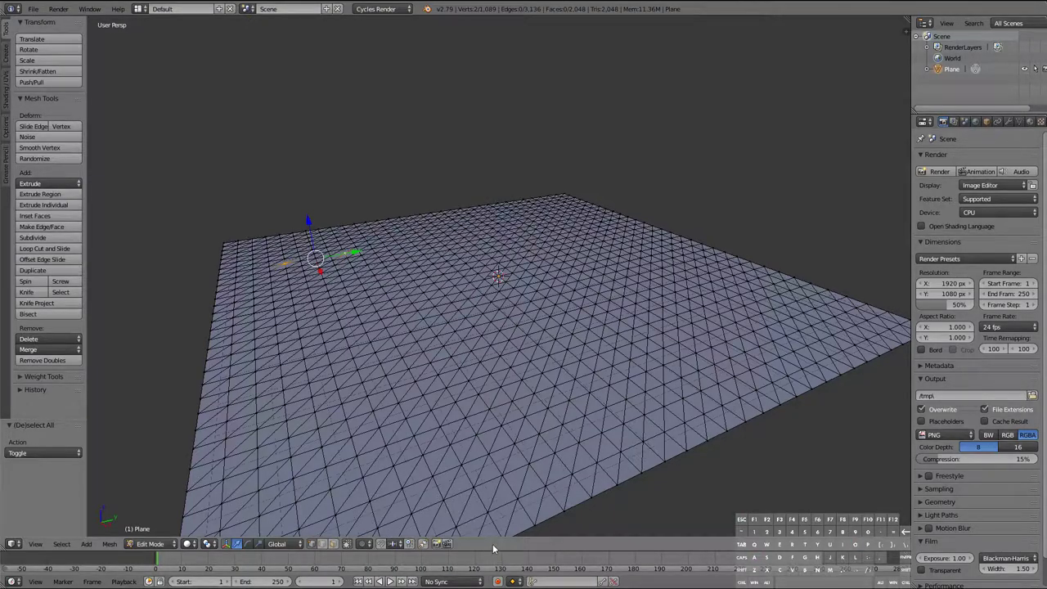
Enable proportional editing and pull vertices up on Z into soft low-poly hills
{"action": "left_click", "coordinate": [387, 544]}
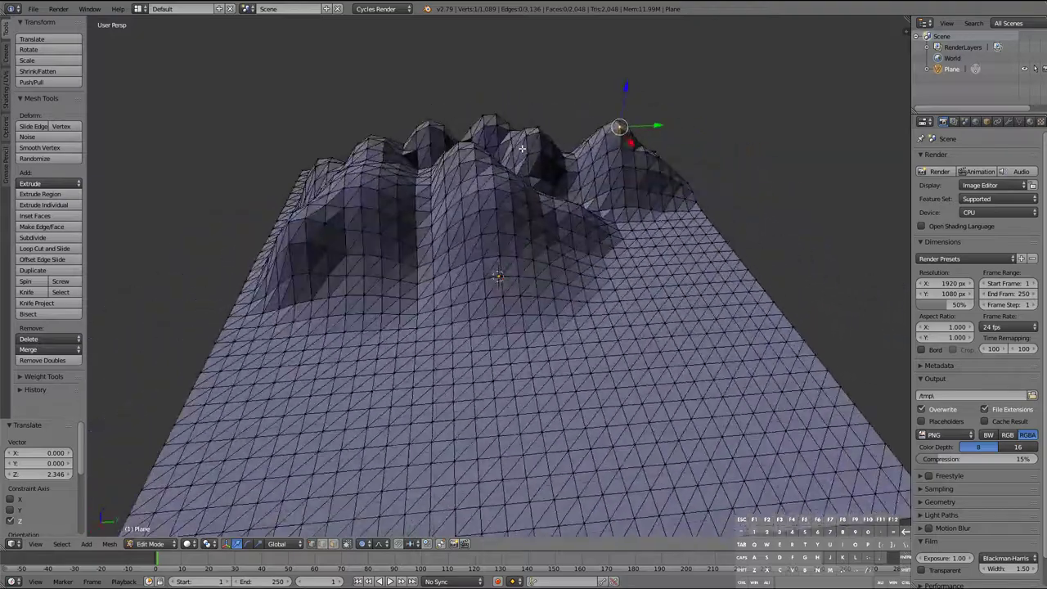
{"action": "left_click_drag", "start_coordinate": [618, 128], "coordinate": [214, 434]}
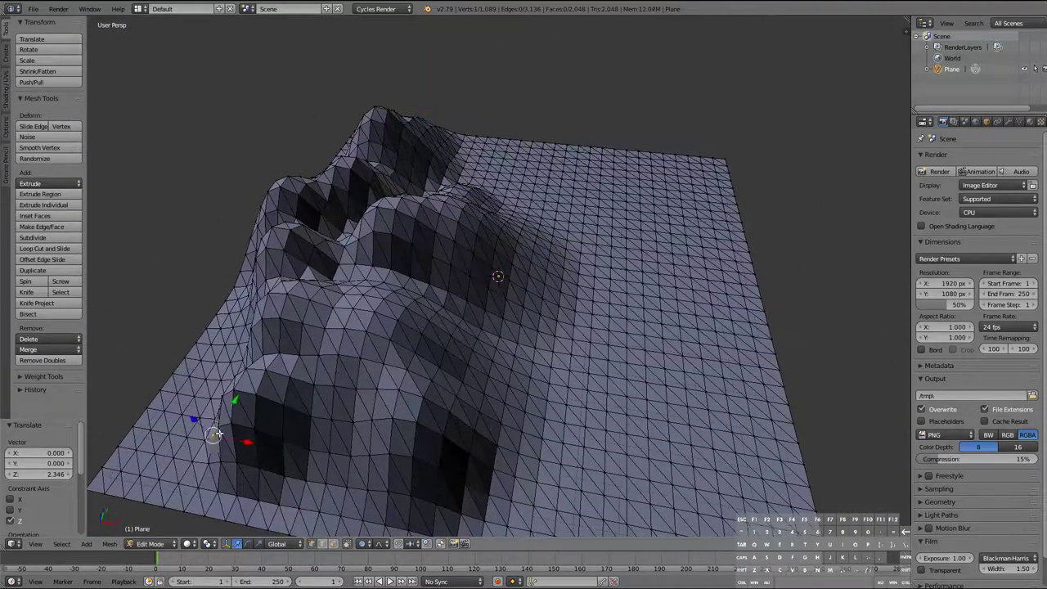
{"action": "left_click_drag", "start_coordinate": [212, 433], "coordinate": [304, 343]}
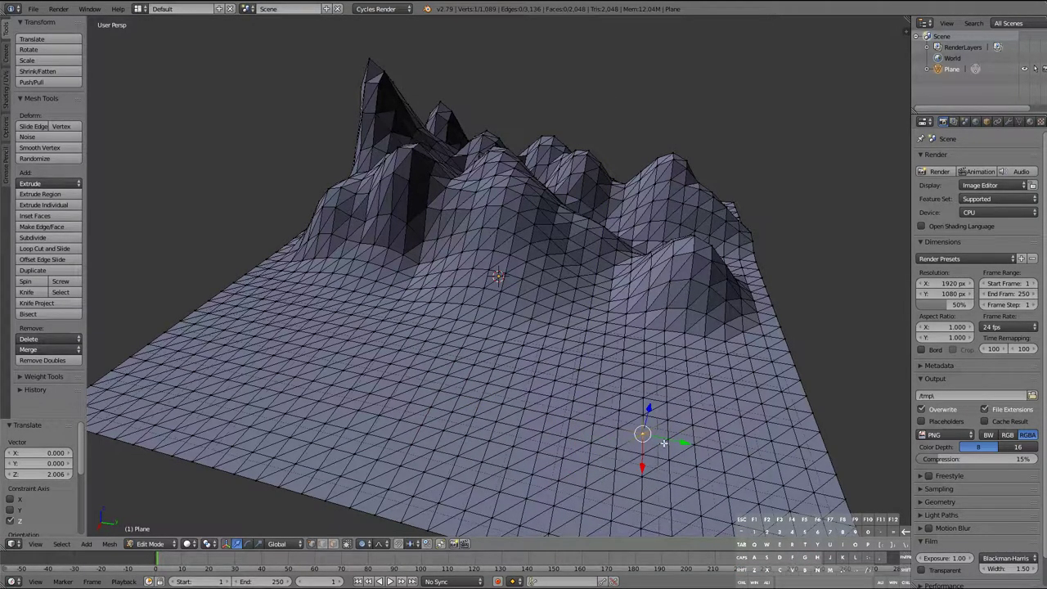
Raise more hills across the front of the terrain and pull up a tall central peak
{"action": "left_click_drag", "start_coordinate": [642, 433], "coordinate": [651, 469]}
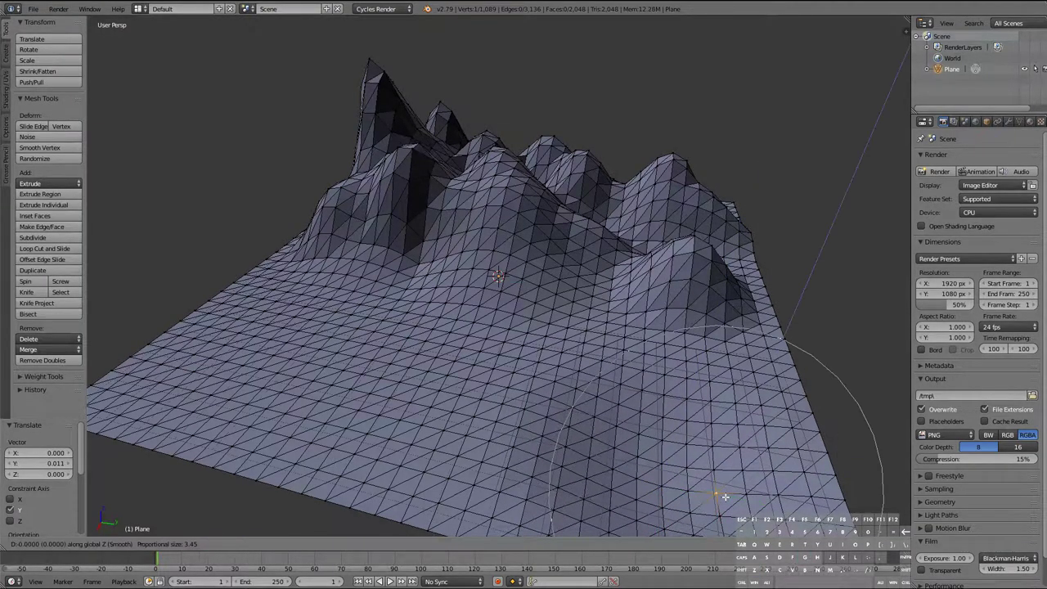
{"action": "left_click_drag", "start_coordinate": [725, 497], "coordinate": [736, 418]}
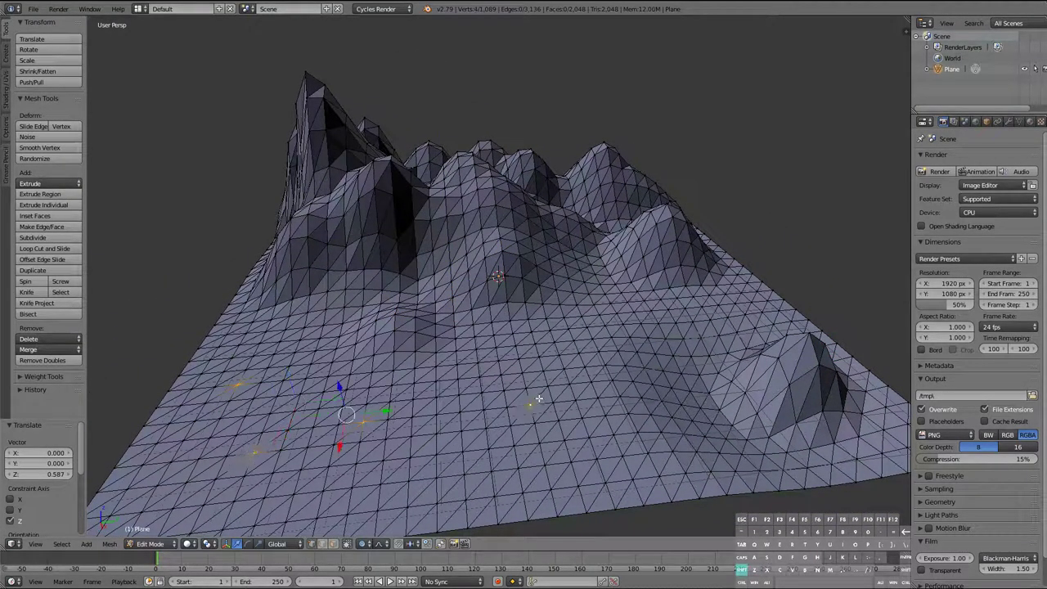
{"action": "left_click_drag", "start_coordinate": [344, 413], "coordinate": [303, 327]}
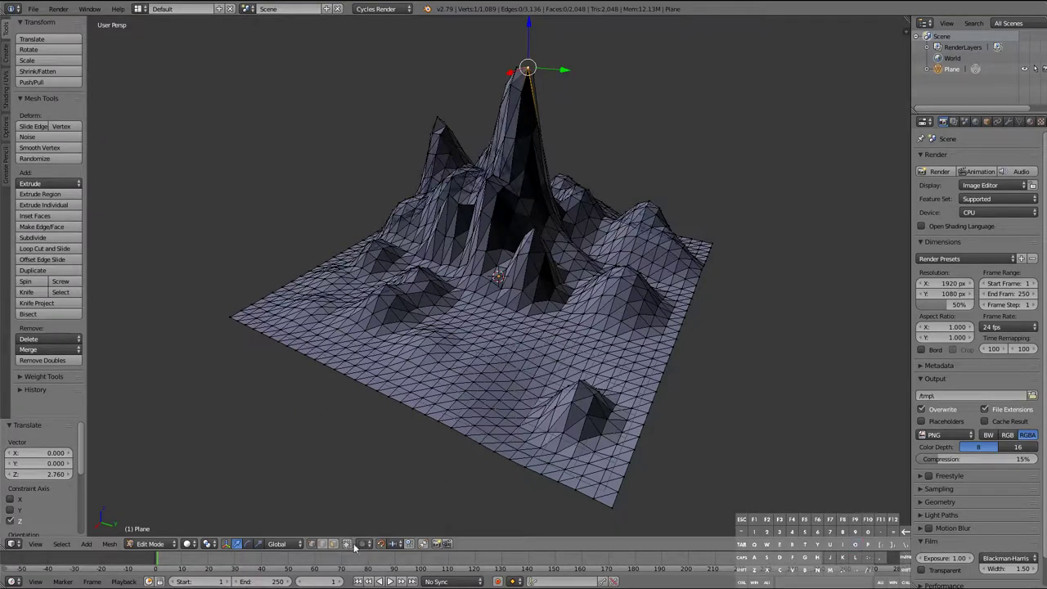
Set the proportional falloff shape to Sphere, then disable proportional editing
{"action": "left_click", "coordinate": [347, 543]}
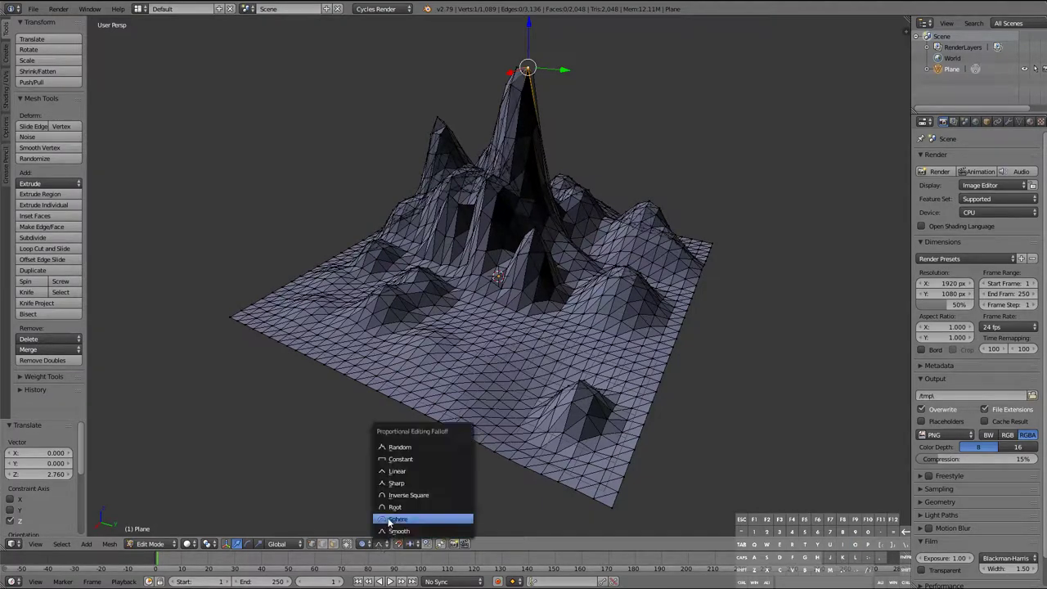
{"action": "left_click", "coordinate": [397, 519]}
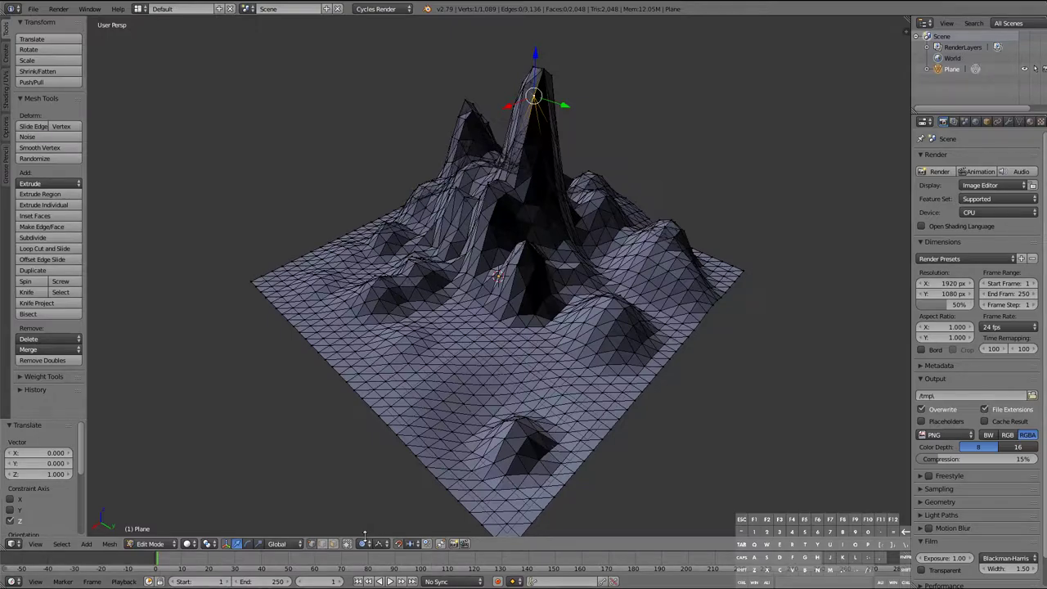
{"action": "left_click", "coordinate": [376, 543]}
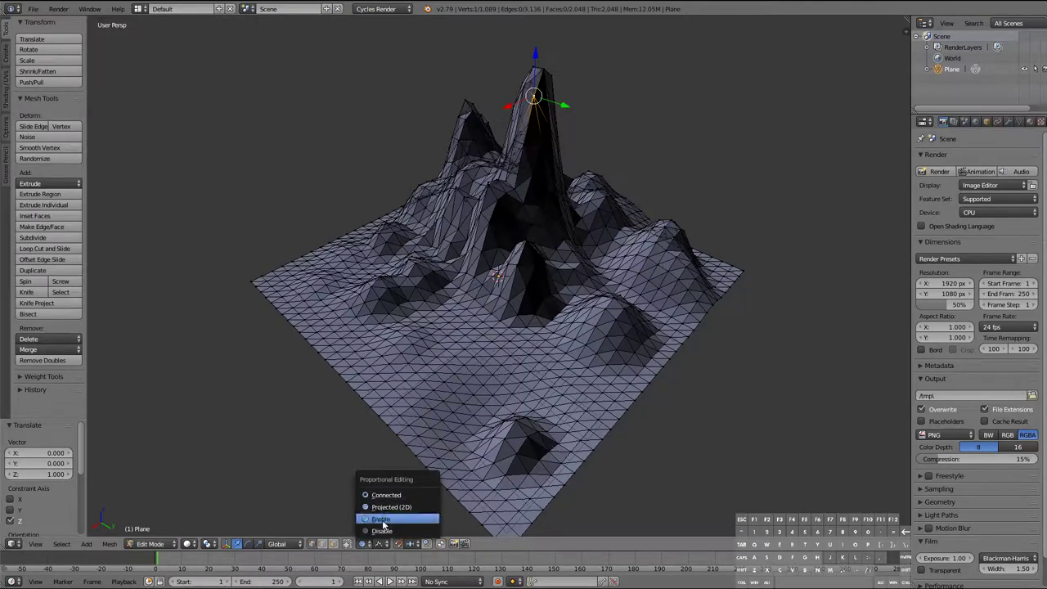
{"action": "left_click", "coordinate": [379, 517]}
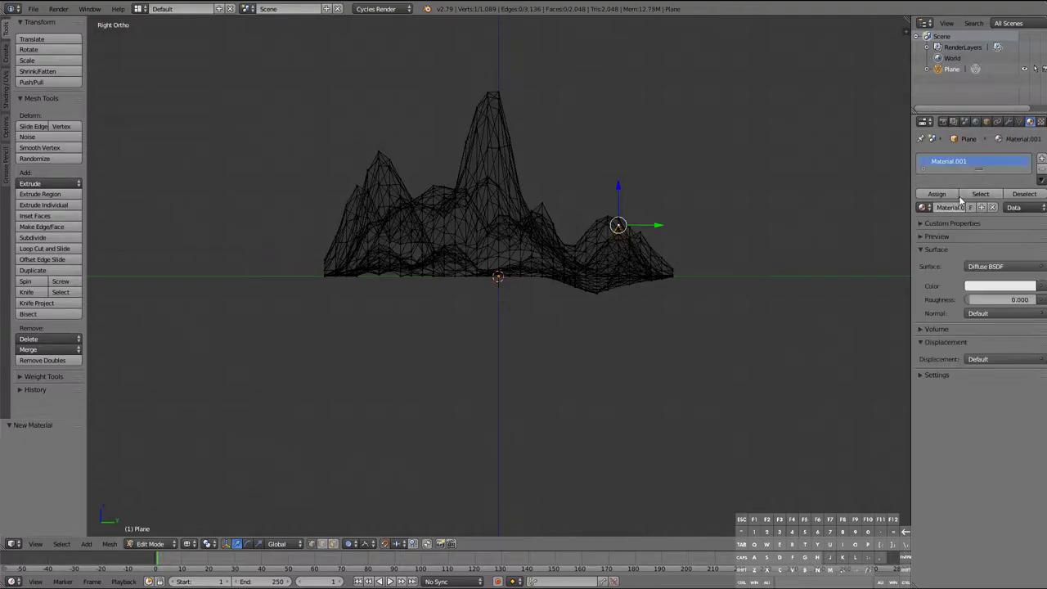
Create material slots Forest, Stone, Snow and Water and set their diffuse colours
{"action": "left_click", "coordinate": [948, 160]}
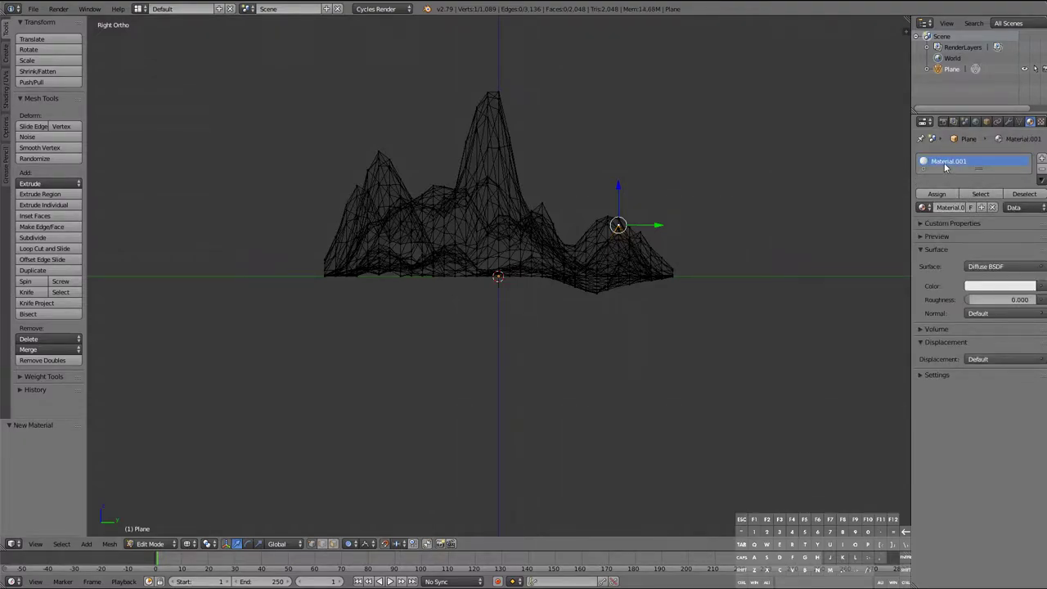
{"action": "double_click", "coordinate": [949, 162]}
{"action": "type", "text": "Forest"}
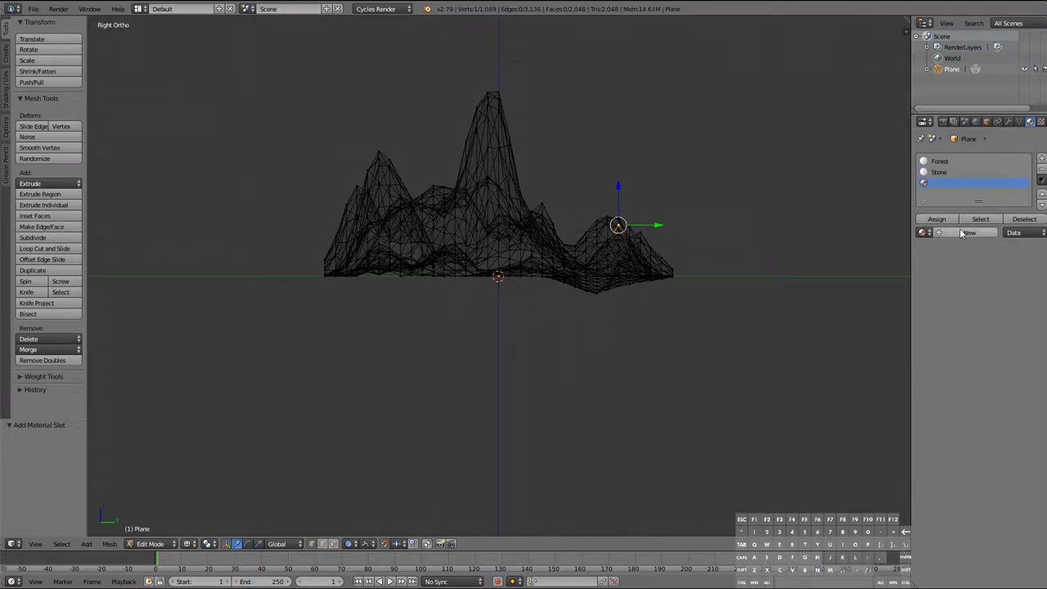
{"action": "left_click", "coordinate": [968, 233]}
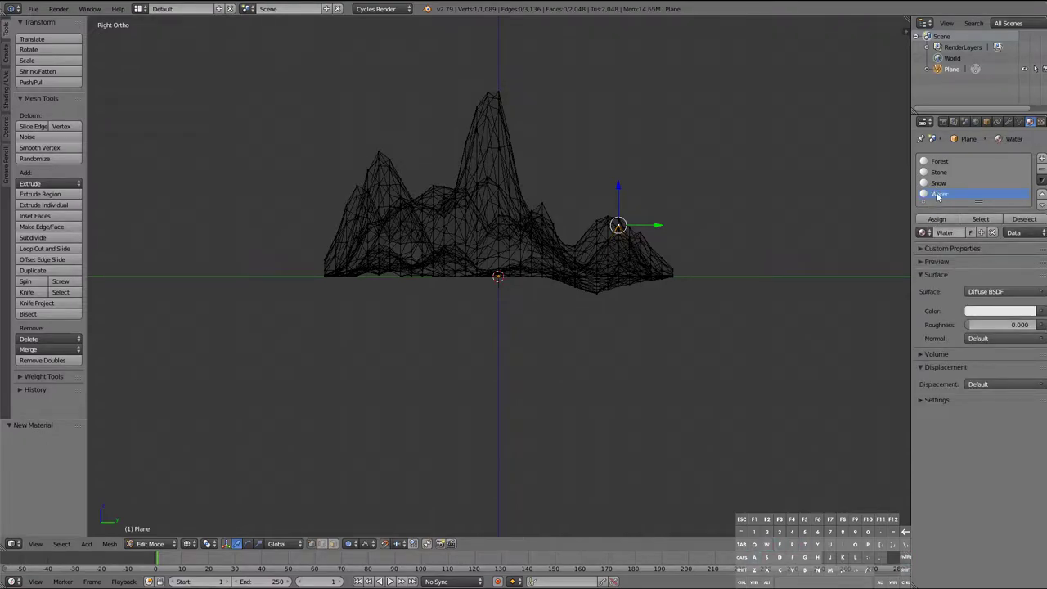
{"action": "left_click", "coordinate": [999, 310]}
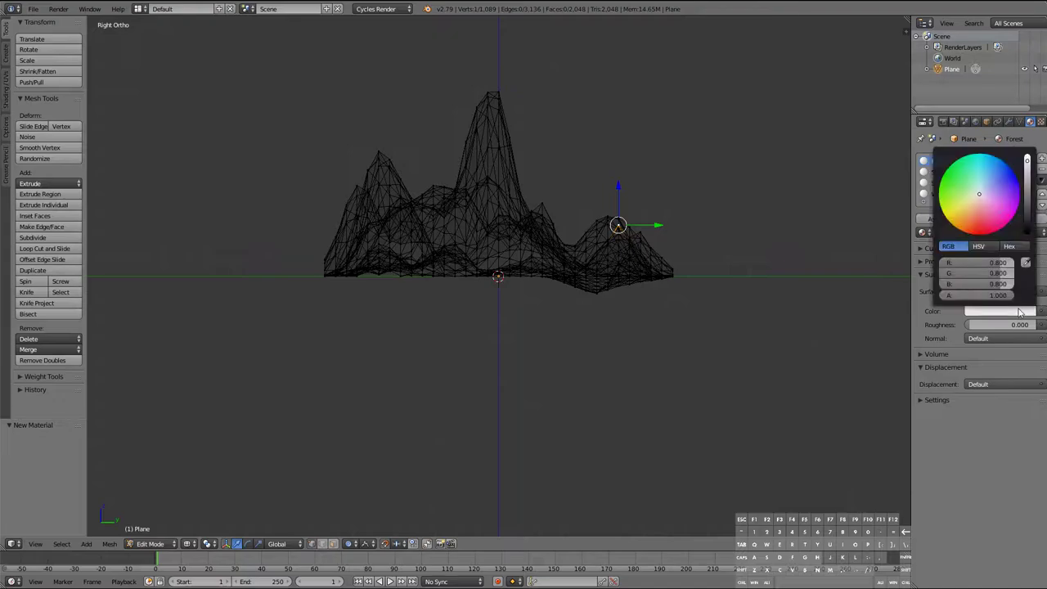
{"action": "left_click", "coordinate": [952, 175]}
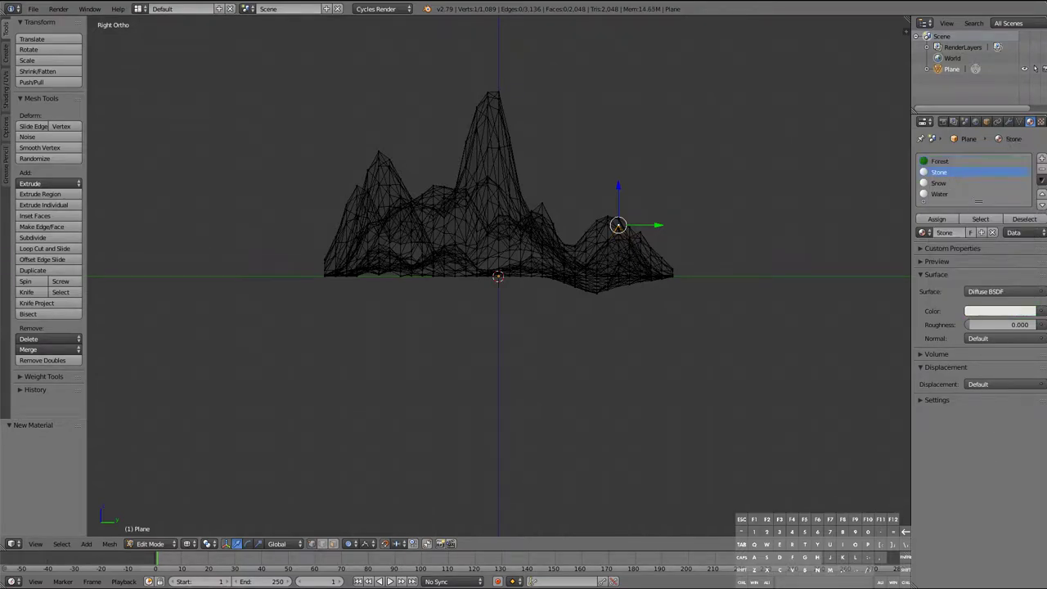
{"action": "left_click", "coordinate": [1000, 311]}
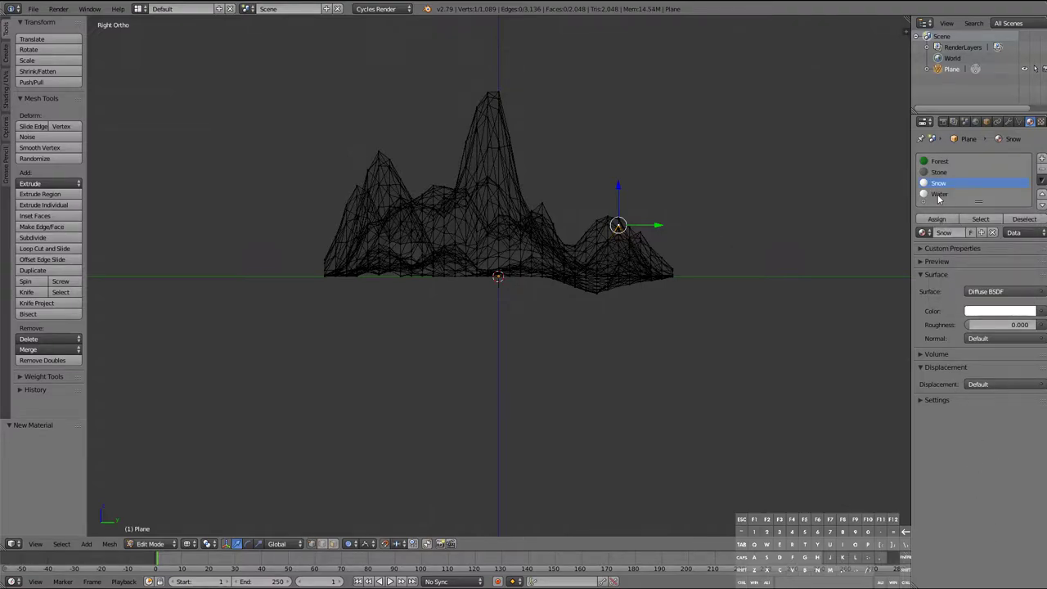
{"action": "left_click", "coordinate": [1001, 310]}
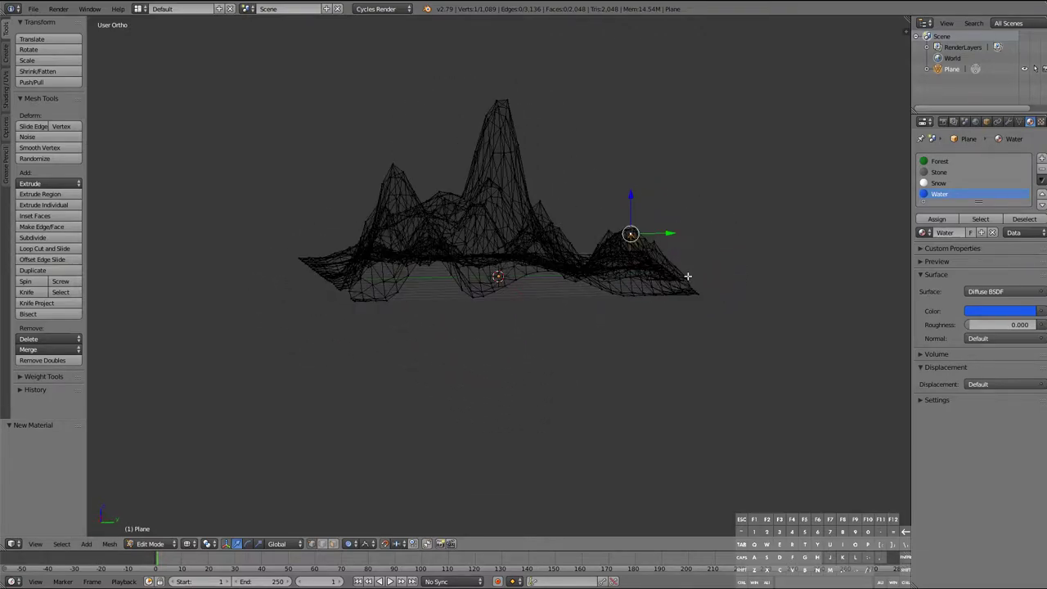
From Right Ortho view, box-select the peak tops for Snow and the band below for Stone
{"action": "key", "text": "KP_3"}
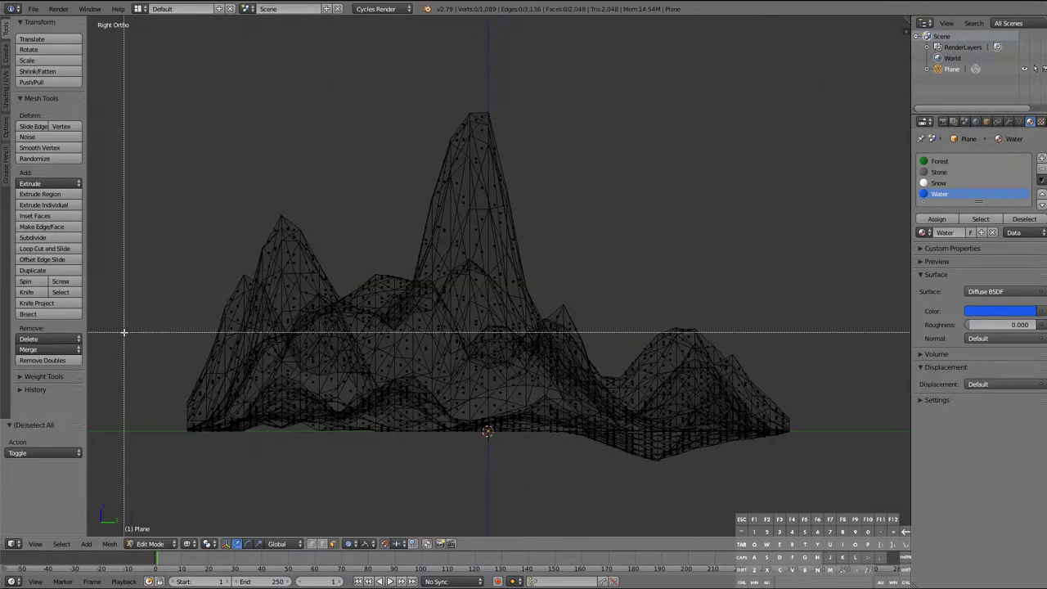
{"action": "left_click_drag", "start_coordinate": [153, 89], "coordinate": [330, 189]}
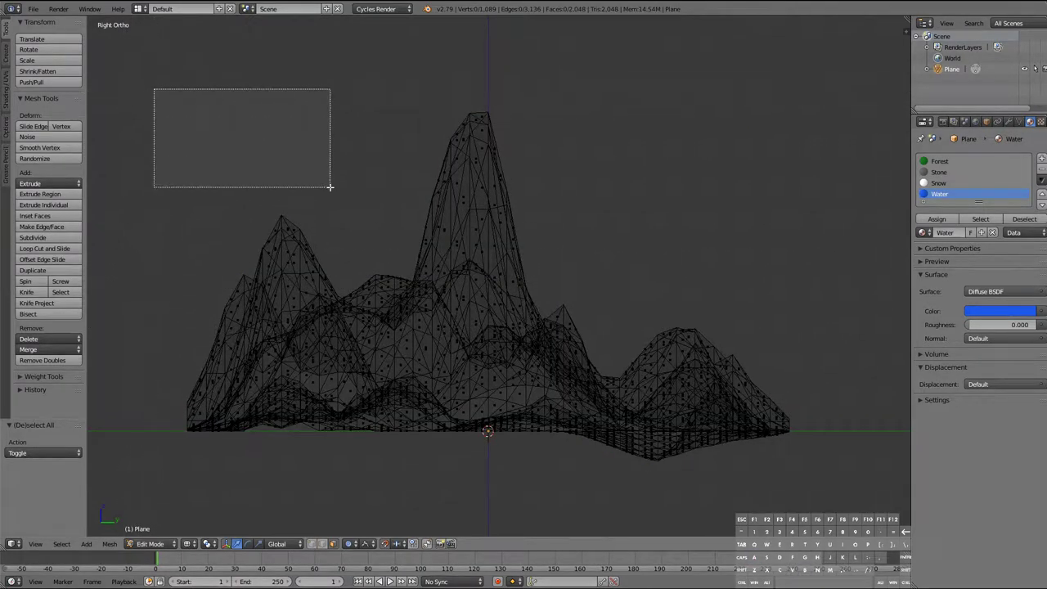
{"action": "left_click_drag", "start_coordinate": [150, 89], "coordinate": [331, 188]}
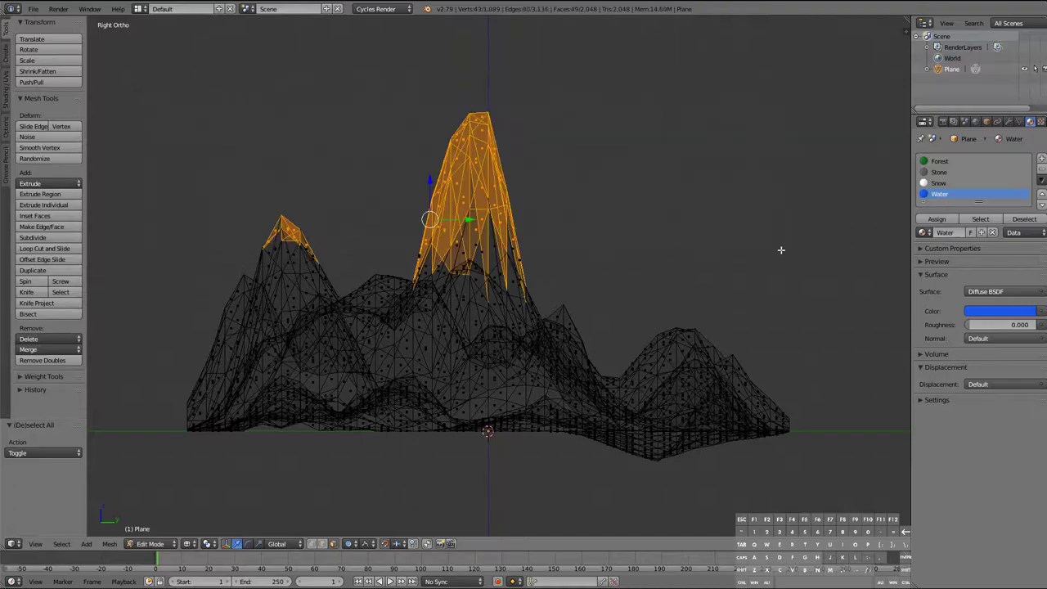
{"action": "left_click", "coordinate": [939, 183]}
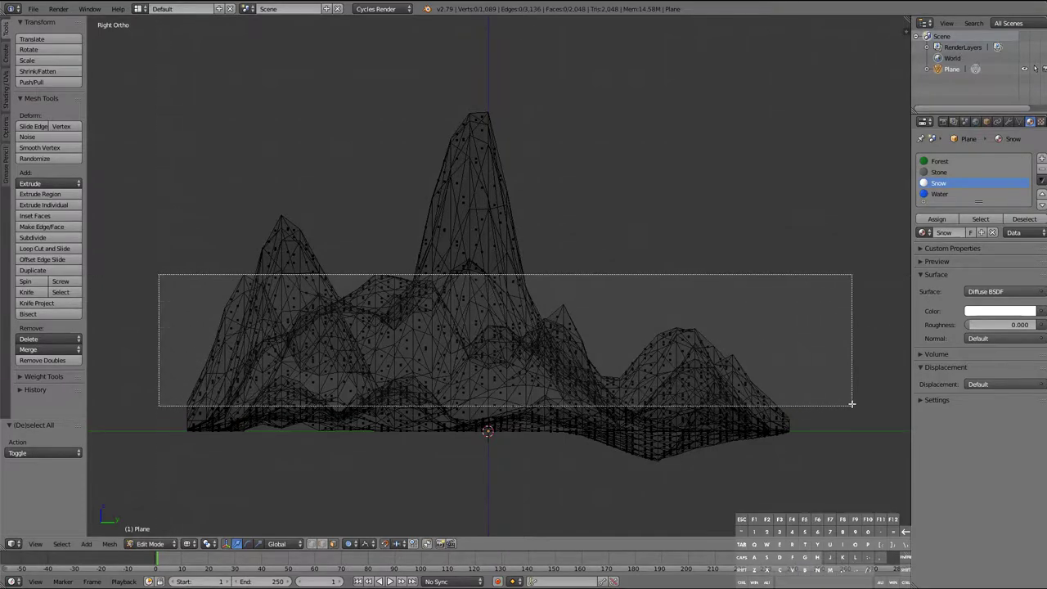
{"action": "left_click", "coordinate": [939, 172]}
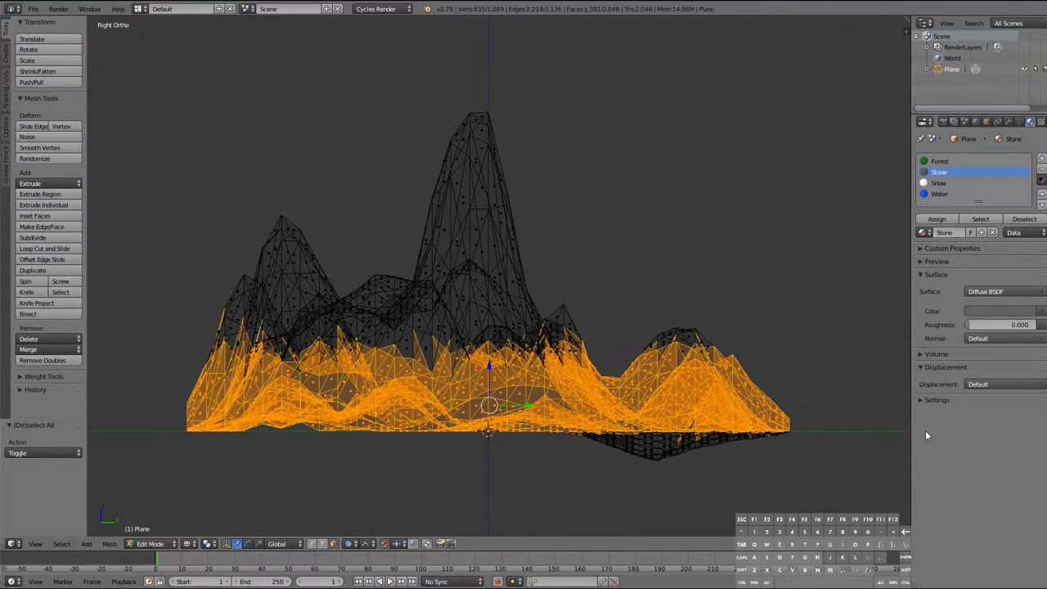
{"action": "left_click", "coordinate": [935, 220]}
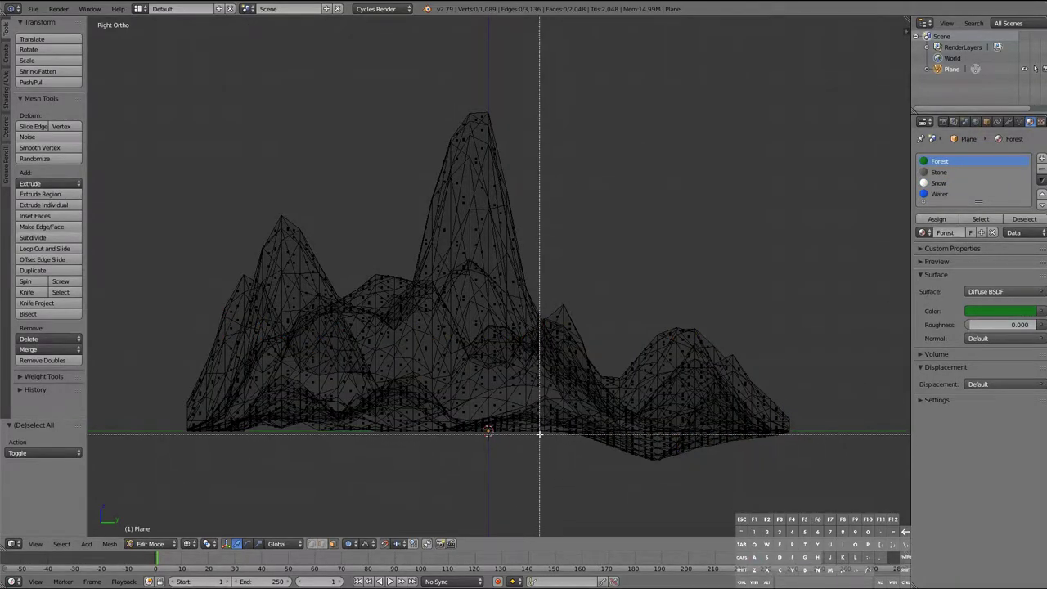
{"action": "left_click", "coordinate": [939, 193]}
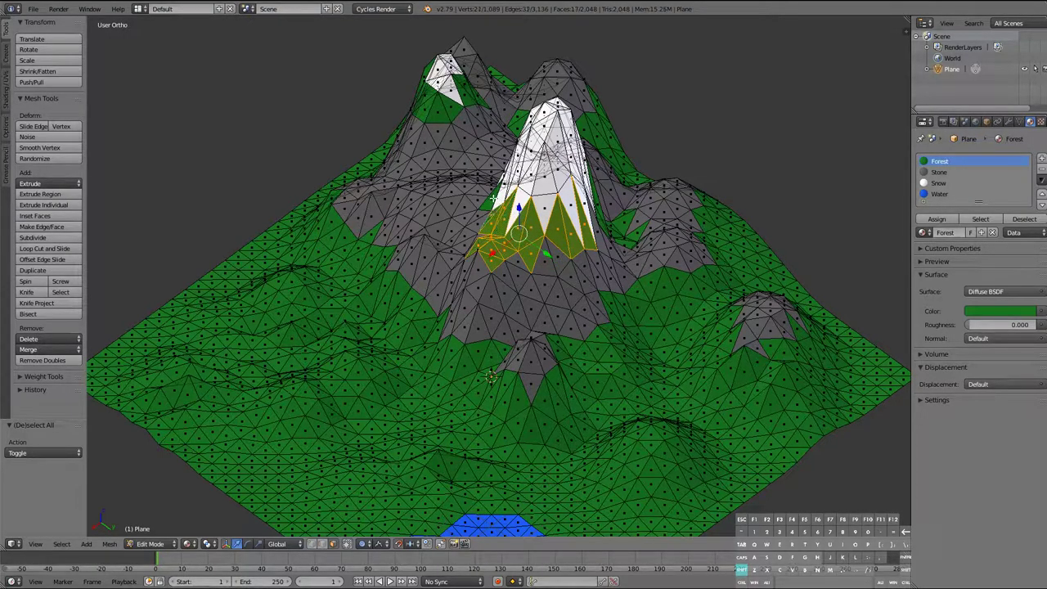
Assign green Forest to the lowlands and to selected slope faces on the smaller peak
{"action": "left_click", "coordinate": [965, 172]}
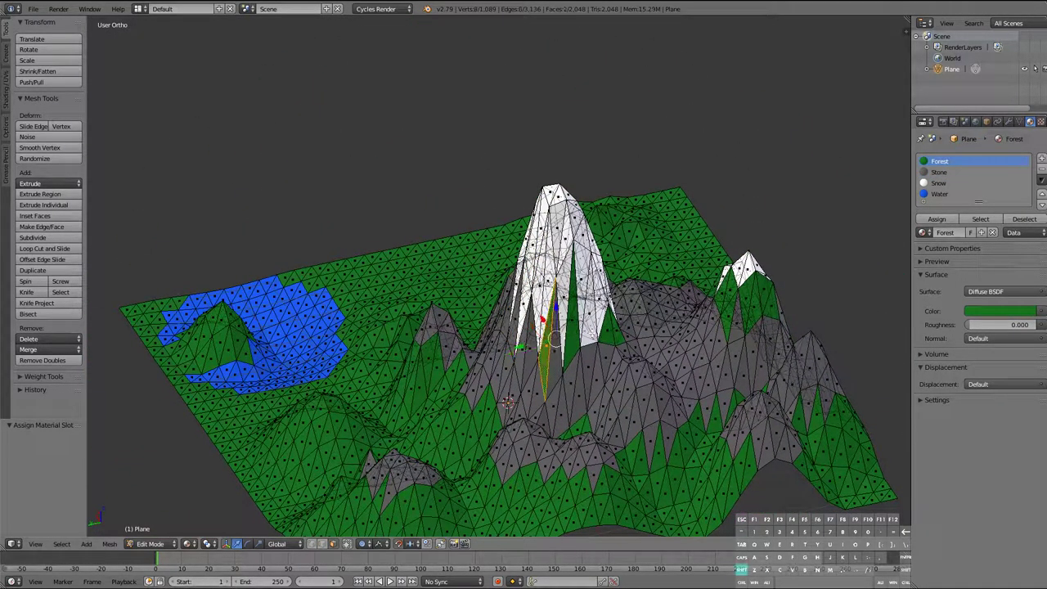
{"action": "left_click", "coordinate": [939, 172]}
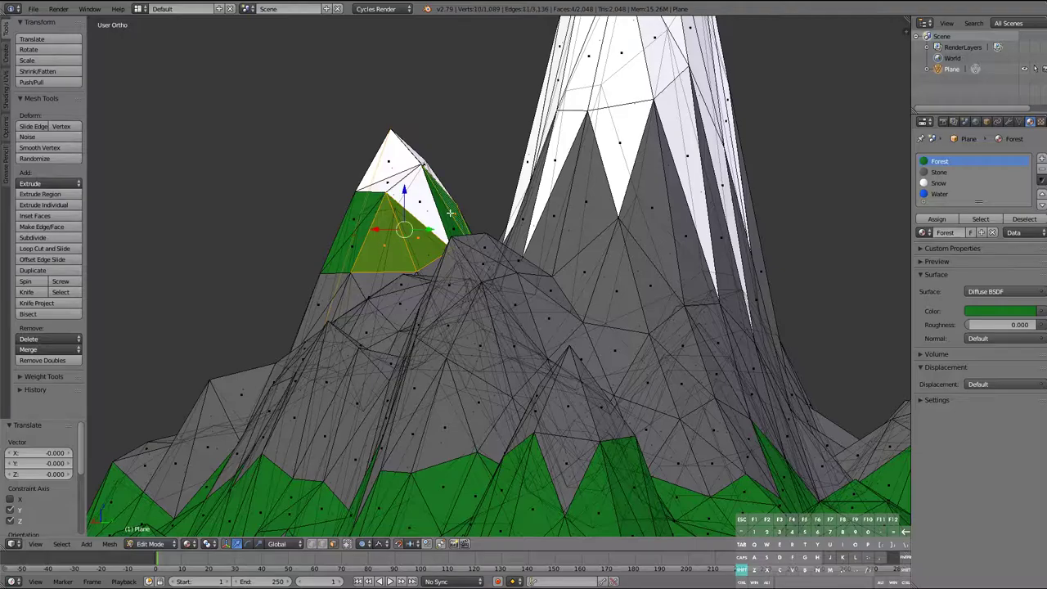
{"action": "left_click", "coordinate": [939, 172]}
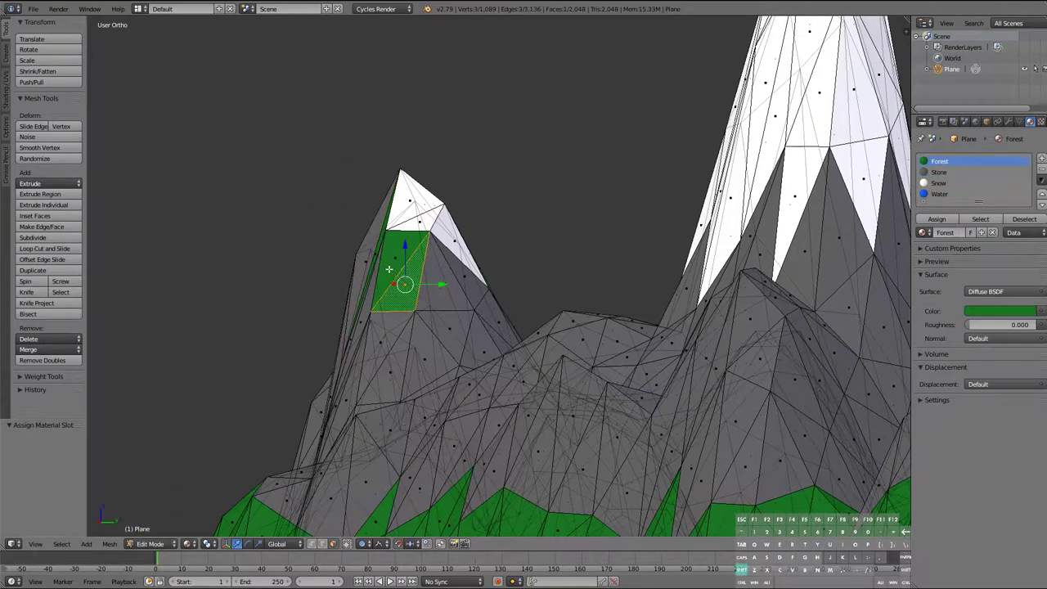
{"action": "left_click", "coordinate": [939, 172]}
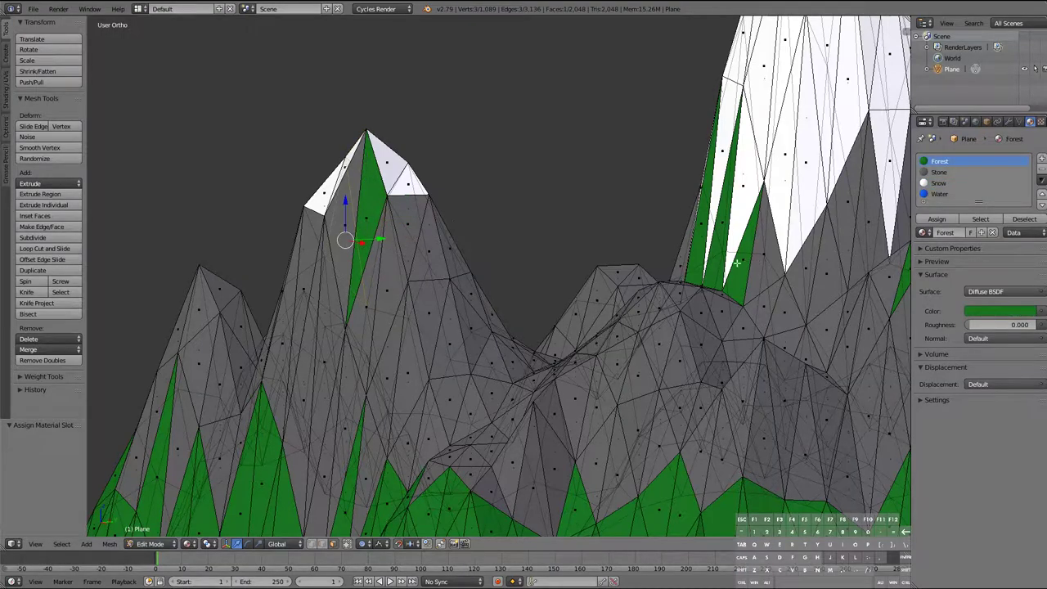
{"action": "left_click", "coordinate": [939, 172]}
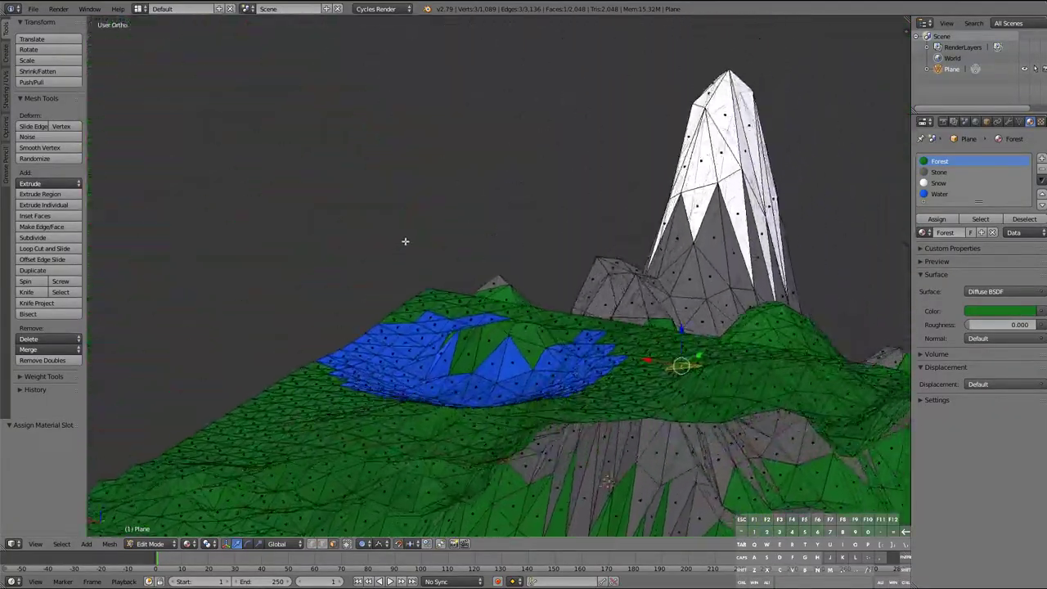
Assign Water to faces near the front and push the lake down into a hollow
{"action": "left_click", "coordinate": [939, 193]}
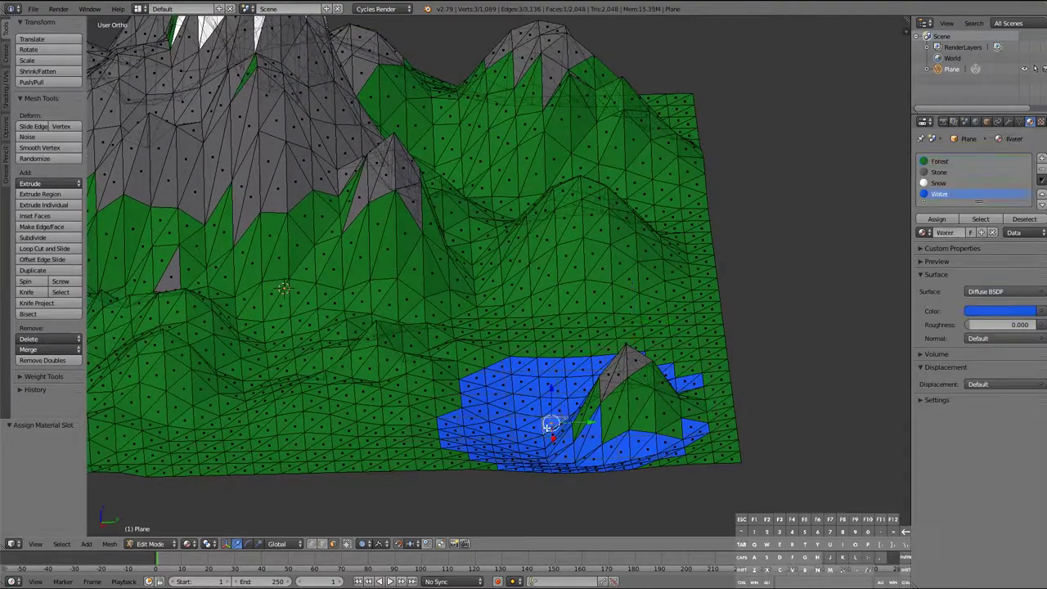
{"action": "left_click", "coordinate": [282, 543]}
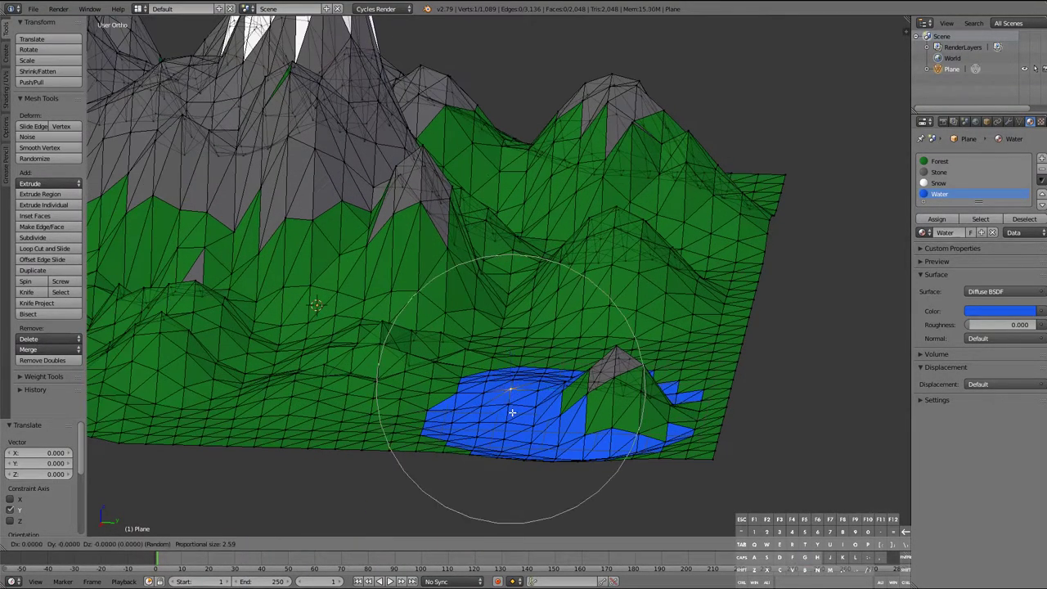
{"action": "left_click_drag", "start_coordinate": [511, 413], "coordinate": [511, 440]}
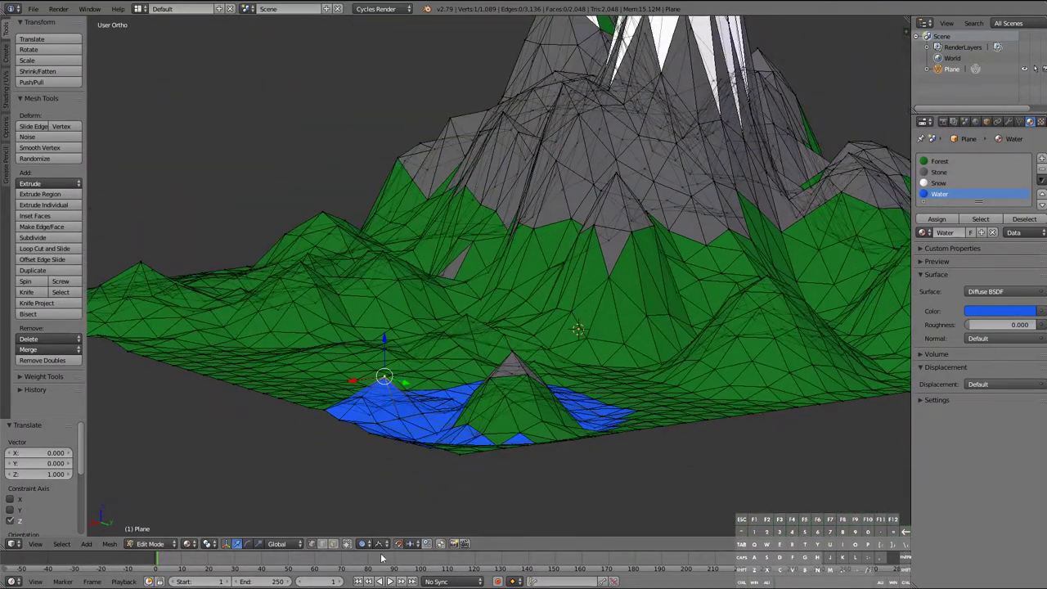
Choose the proportional editing falloff used to flatten the lake basin
{"action": "left_click", "coordinate": [363, 543]}
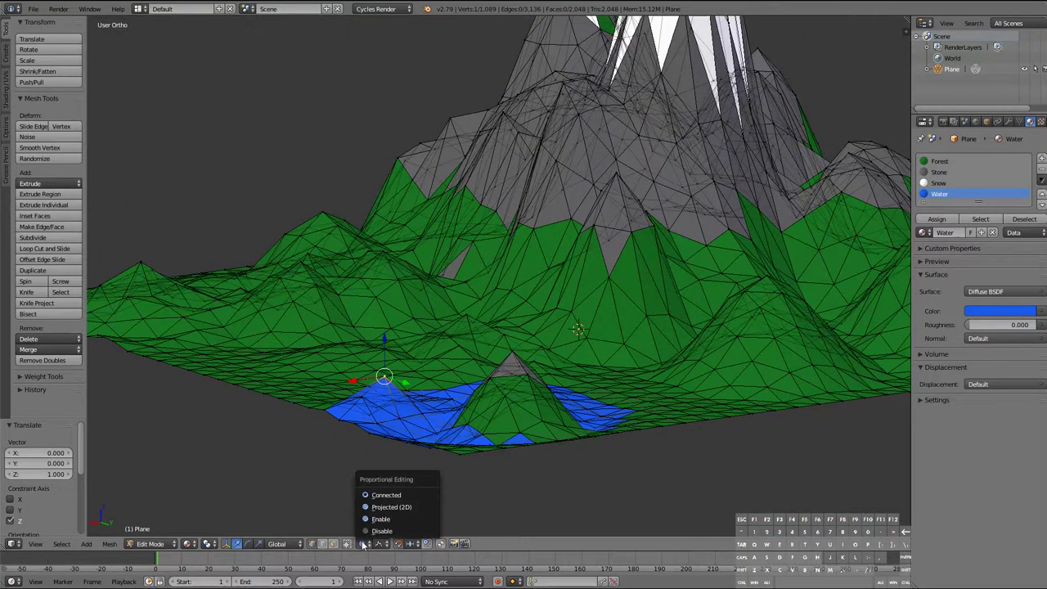
{"action": "left_click", "coordinate": [363, 543]}
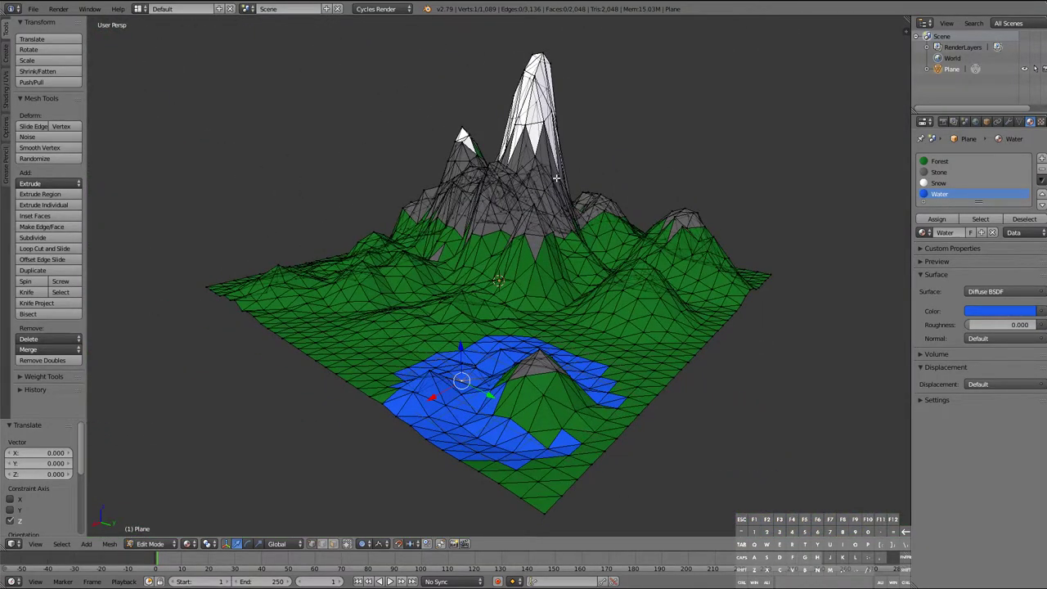
{"action": "mouse_move", "coordinate": [477, 193]}
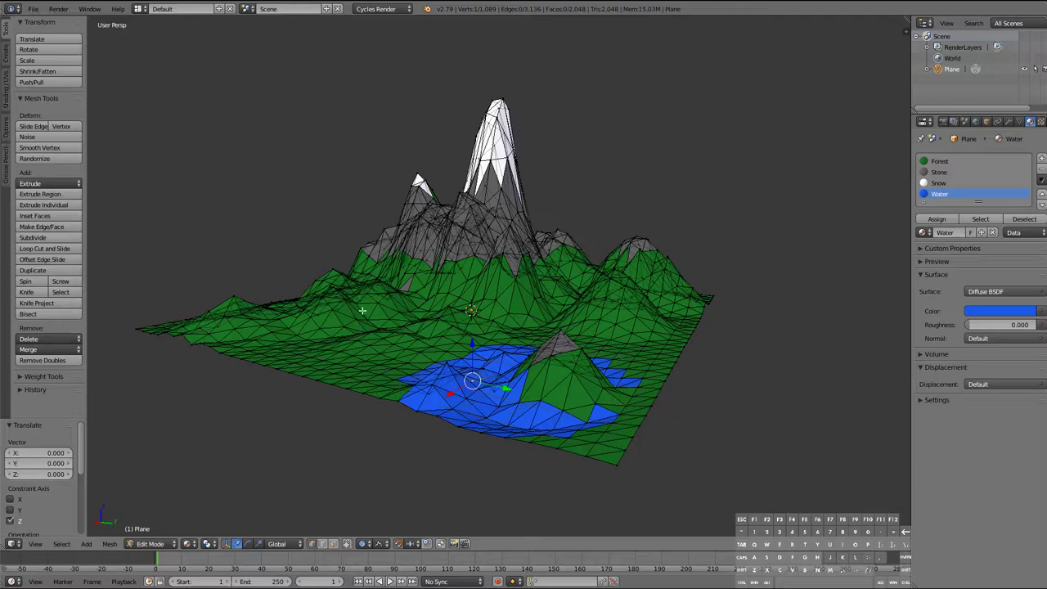
Preview the terrain in Wireframe and Material shading, then settle on plain Solid shading
{"action": "left_click", "coordinate": [189, 543]}
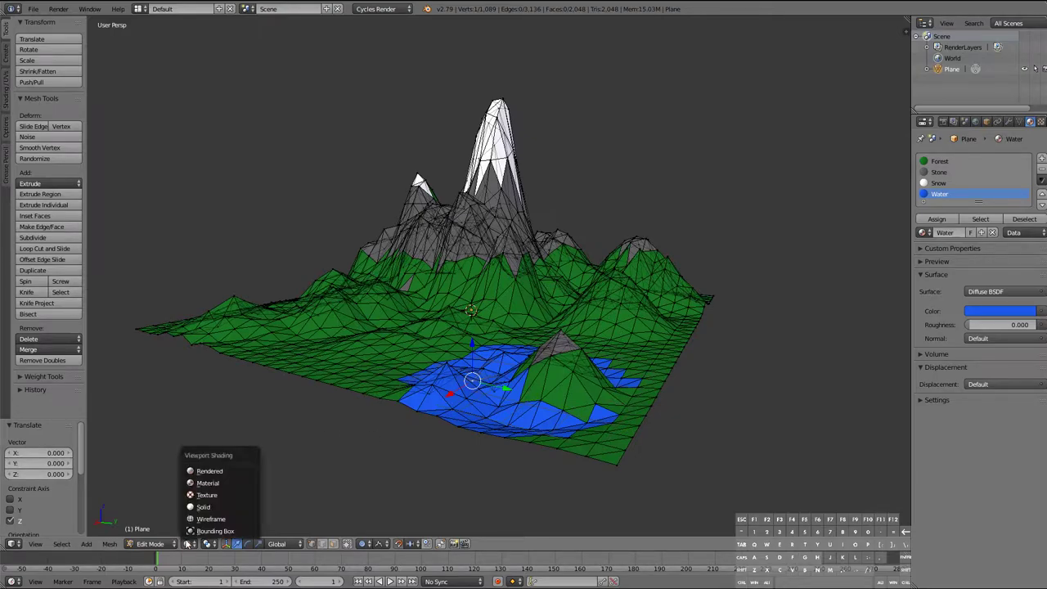
{"action": "left_click", "coordinate": [211, 519]}
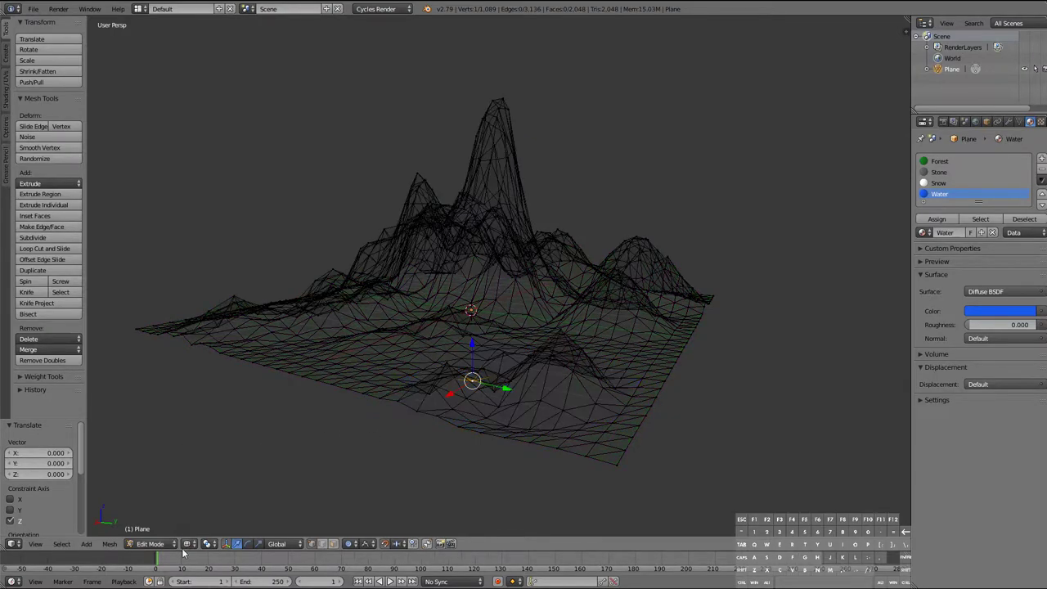
{"action": "left_click", "coordinate": [247, 543]}
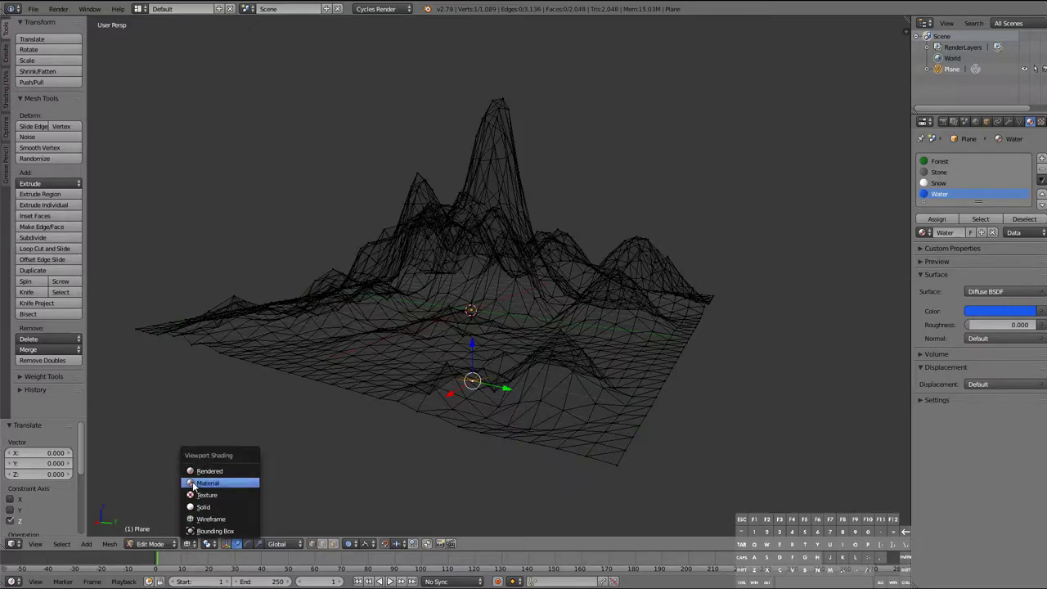
{"action": "left_click", "coordinate": [207, 482]}
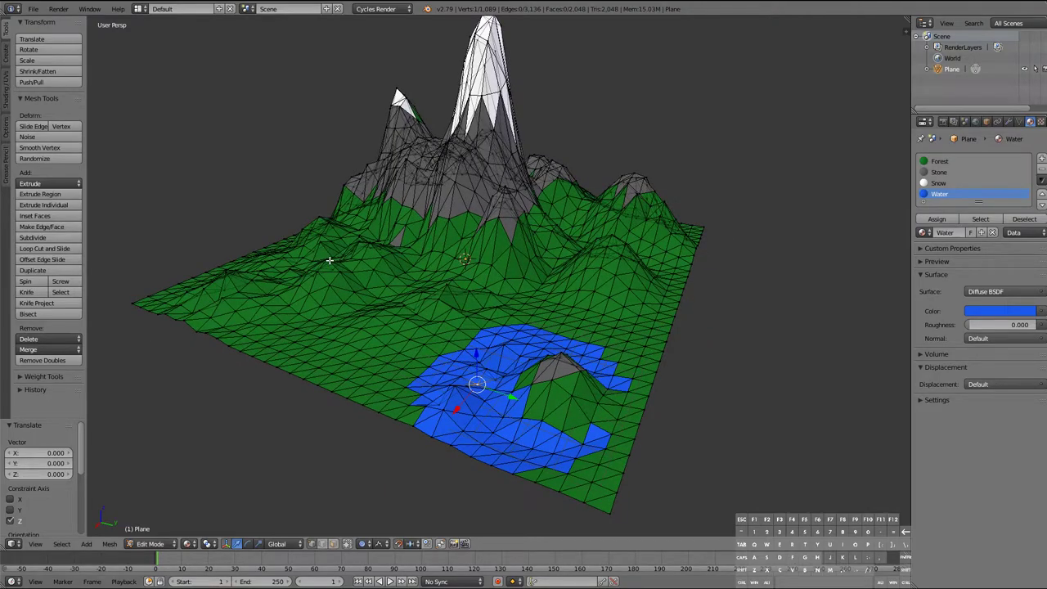
{"action": "mouse_move", "coordinate": [320, 262]}
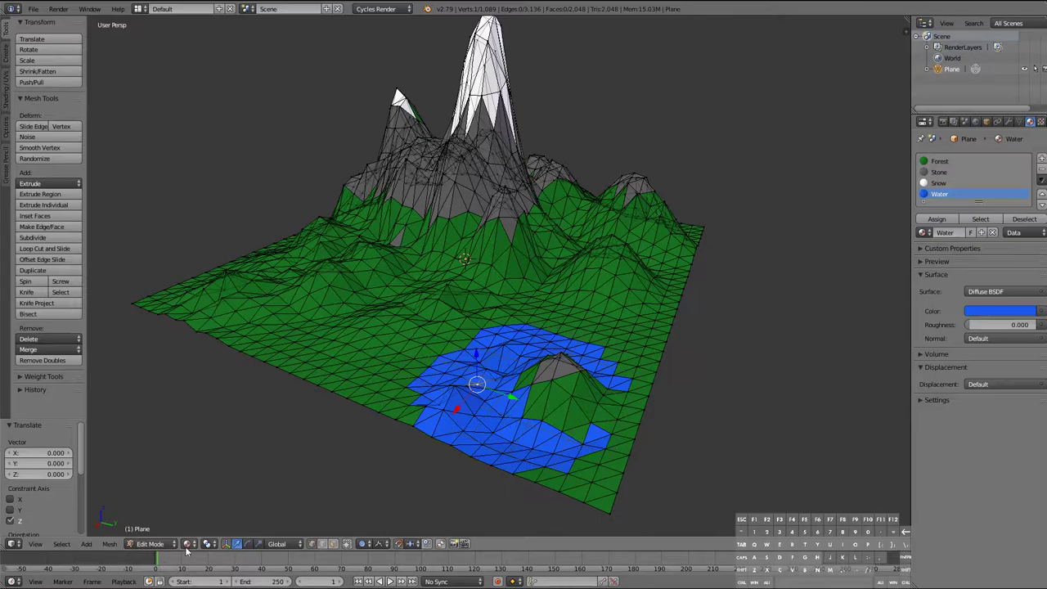
{"action": "left_click", "coordinate": [190, 543]}
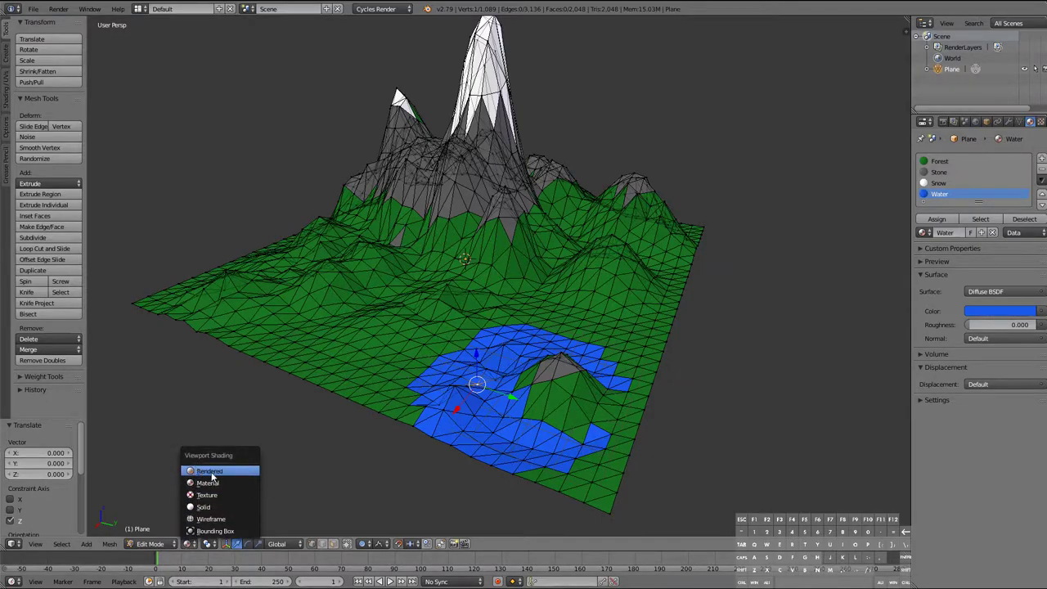
{"action": "left_click", "coordinate": [210, 471]}
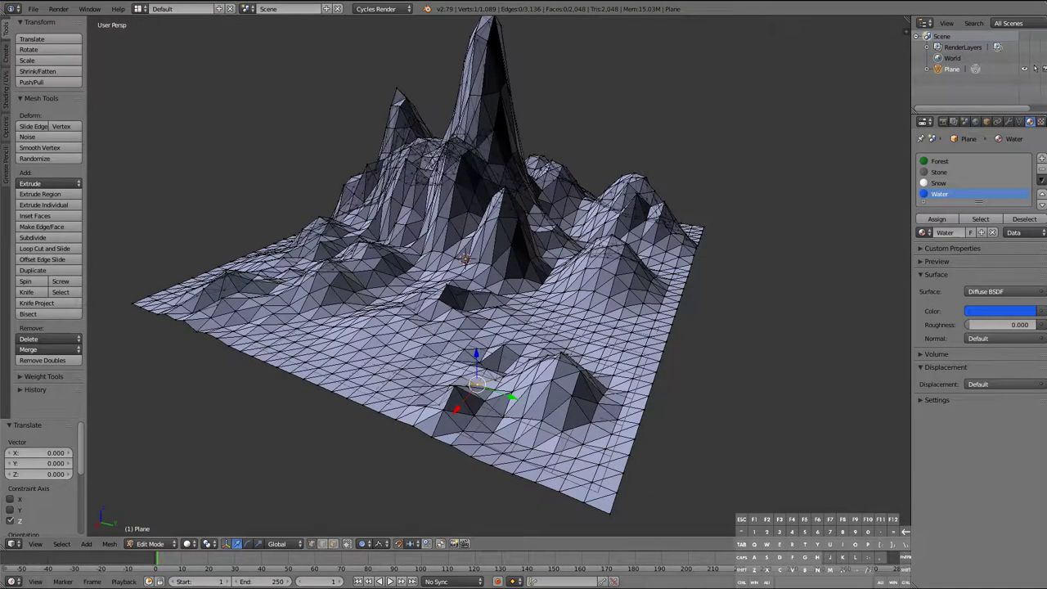
Return to Object Mode and add a new plane mesh to stand upright beside the terrain
{"action": "left_click", "coordinate": [232, 543]}
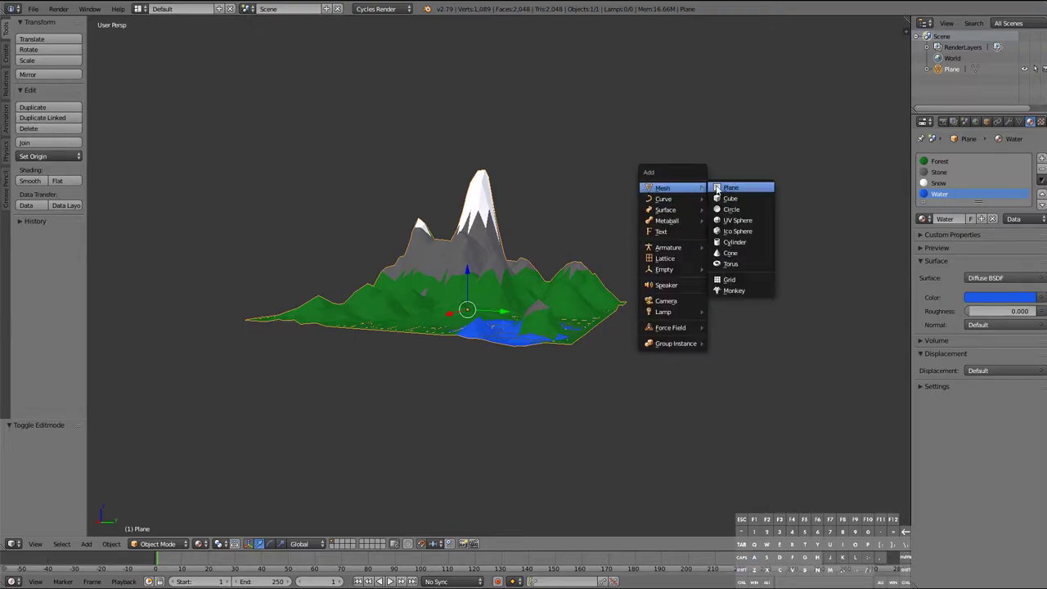
{"action": "left_click", "coordinate": [730, 186]}
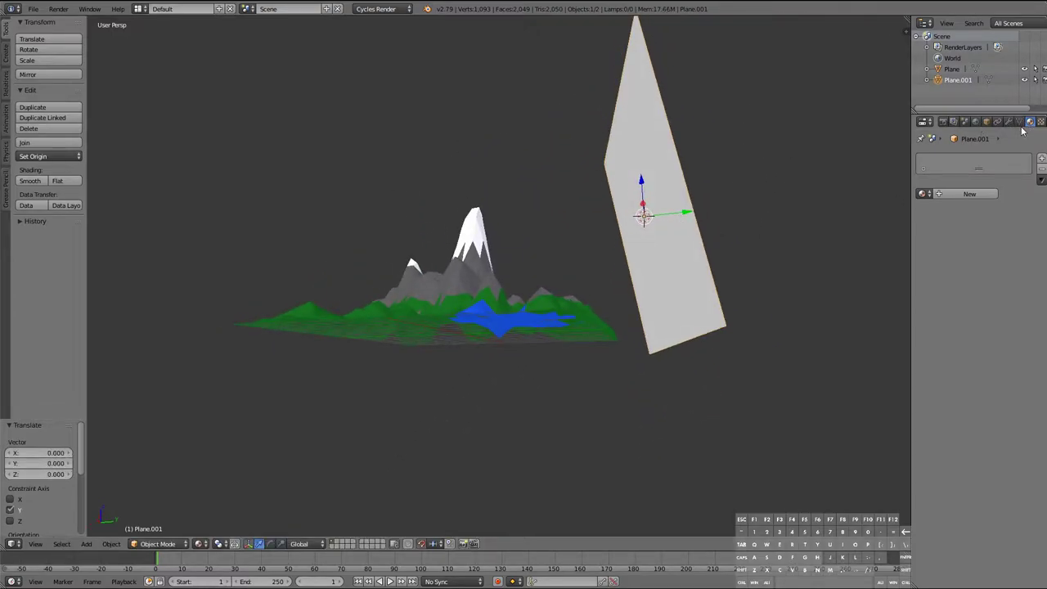
Create a new material on the upright plane and switch its surface shader to Emission
{"action": "left_click", "coordinate": [1027, 121]}
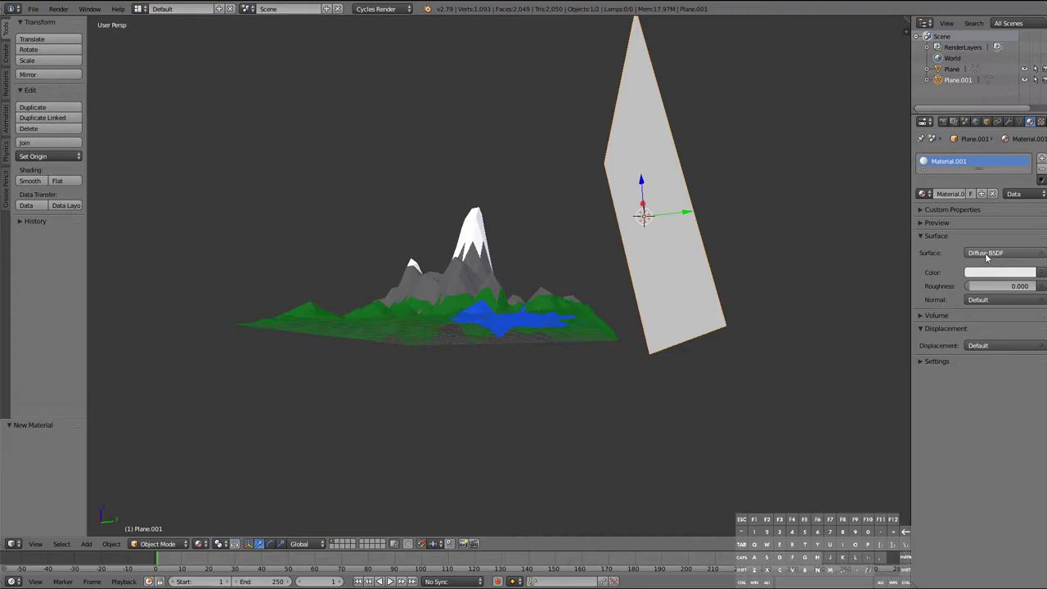
{"action": "left_click", "coordinate": [985, 252]}
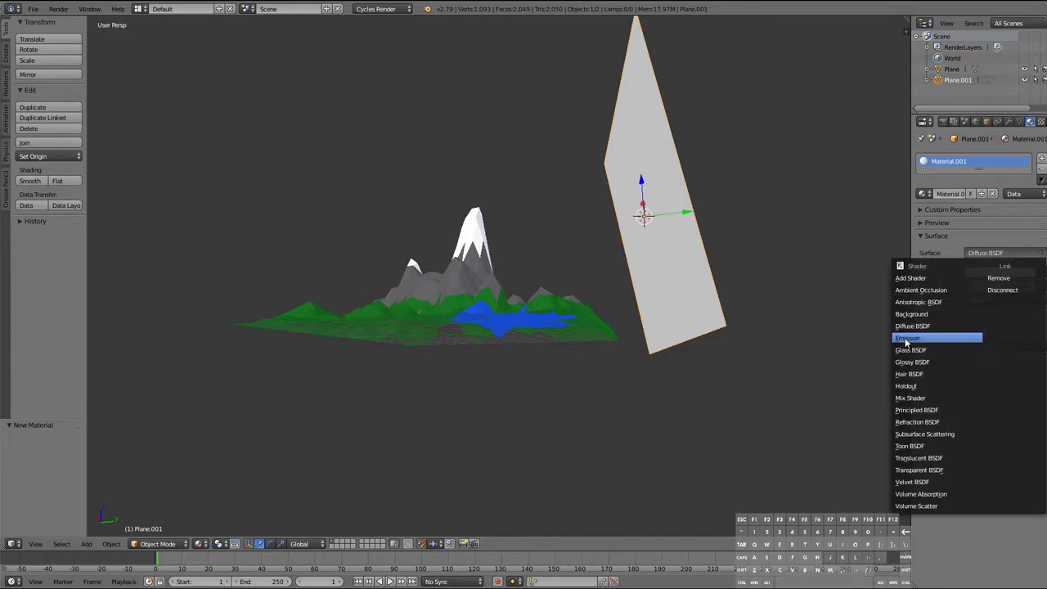
{"action": "left_click", "coordinate": [906, 337]}
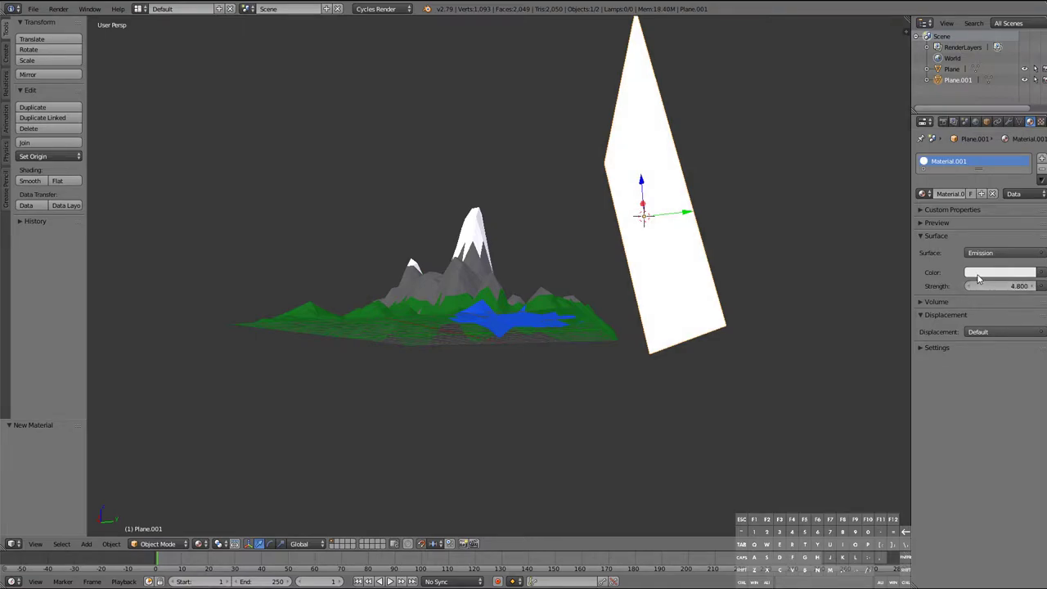
{"action": "left_click", "coordinate": [1000, 272]}
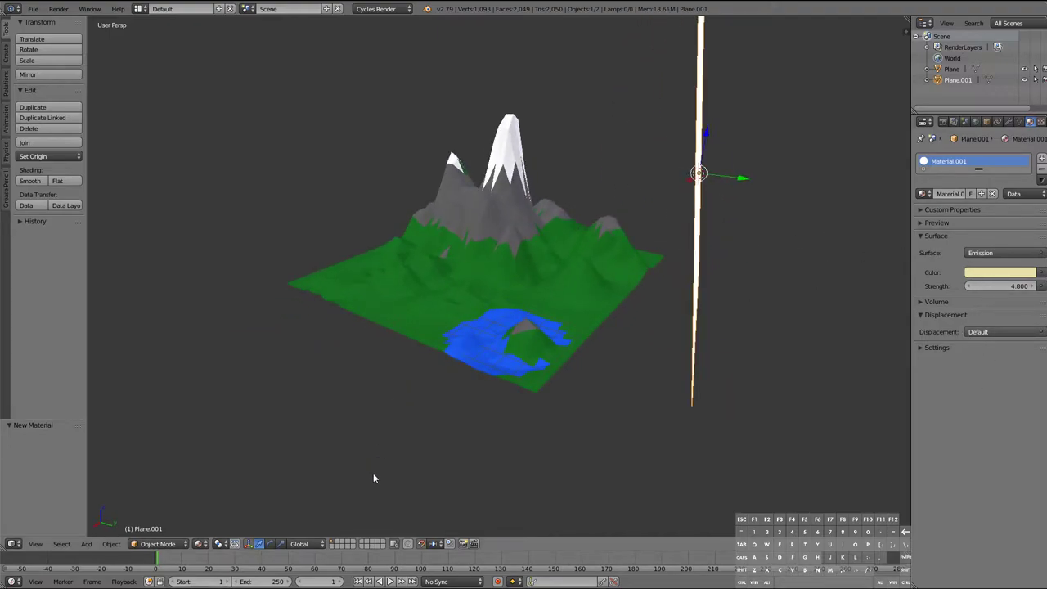
{"action": "left_click", "coordinate": [157, 543]}
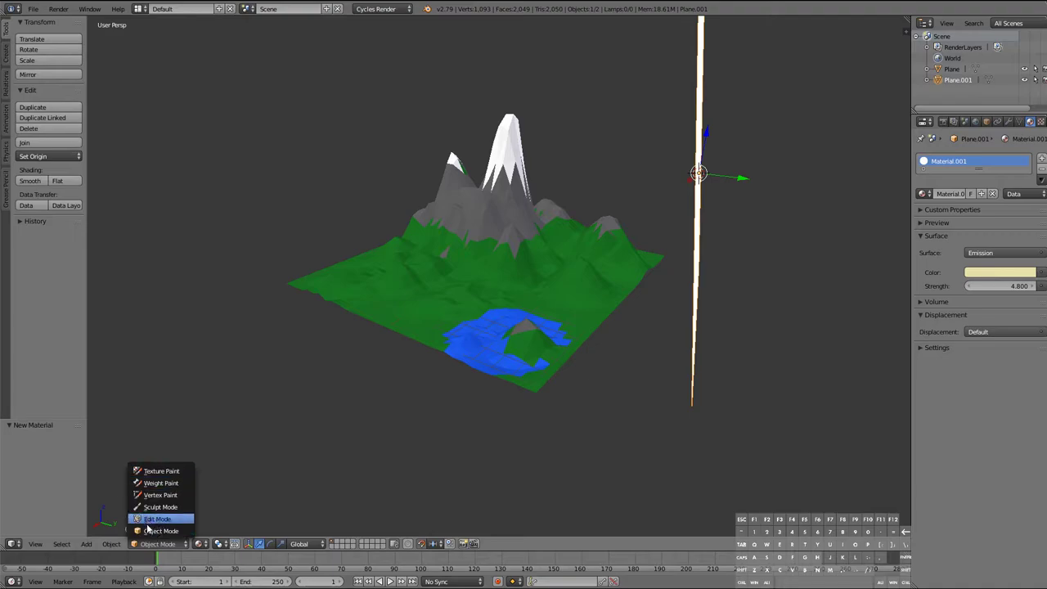
{"action": "left_click", "coordinate": [187, 543]}
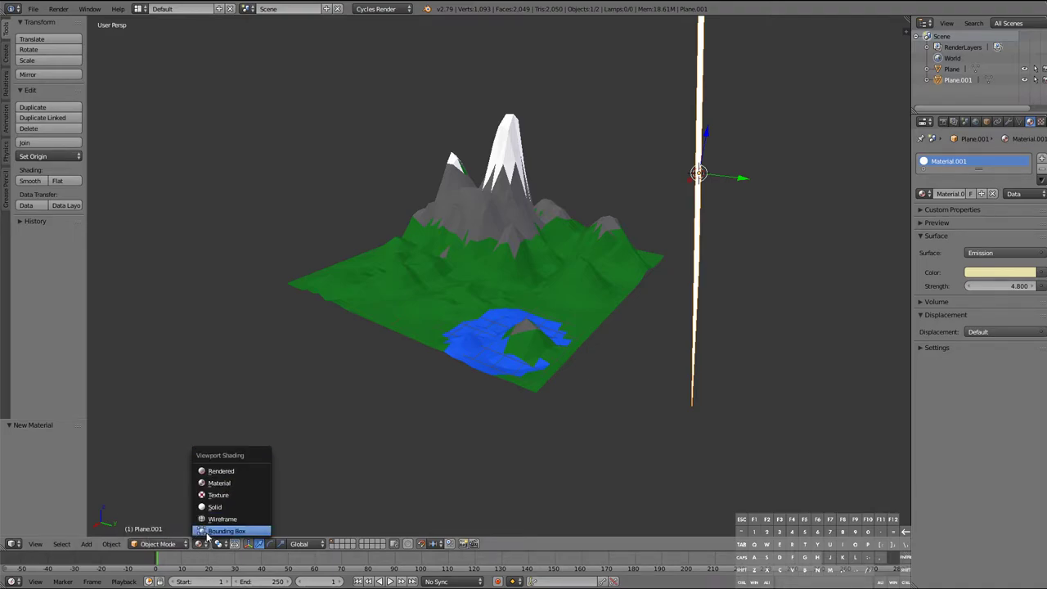
{"action": "left_click", "coordinate": [221, 471]}
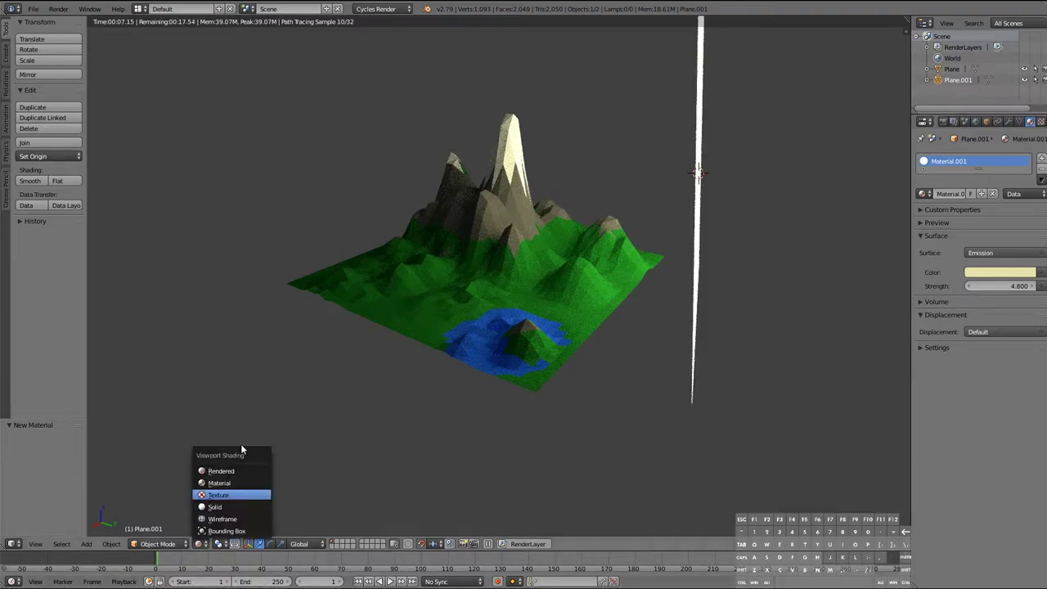
{"action": "left_click", "coordinate": [214, 507]}
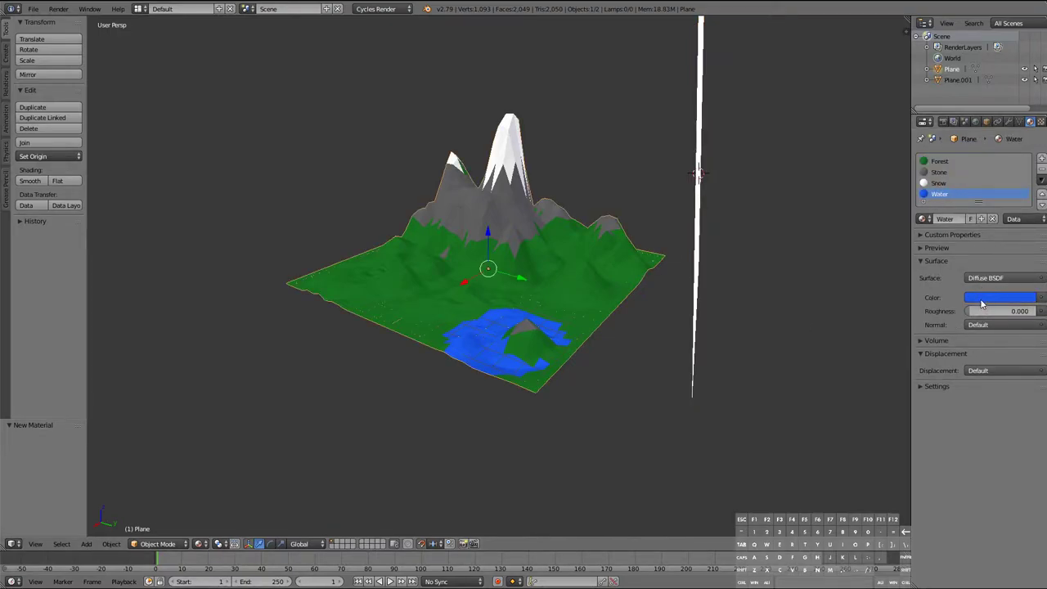
Change the Water material to a Glossy shader and check it in a rendered preview
{"action": "left_click", "coordinate": [997, 278]}
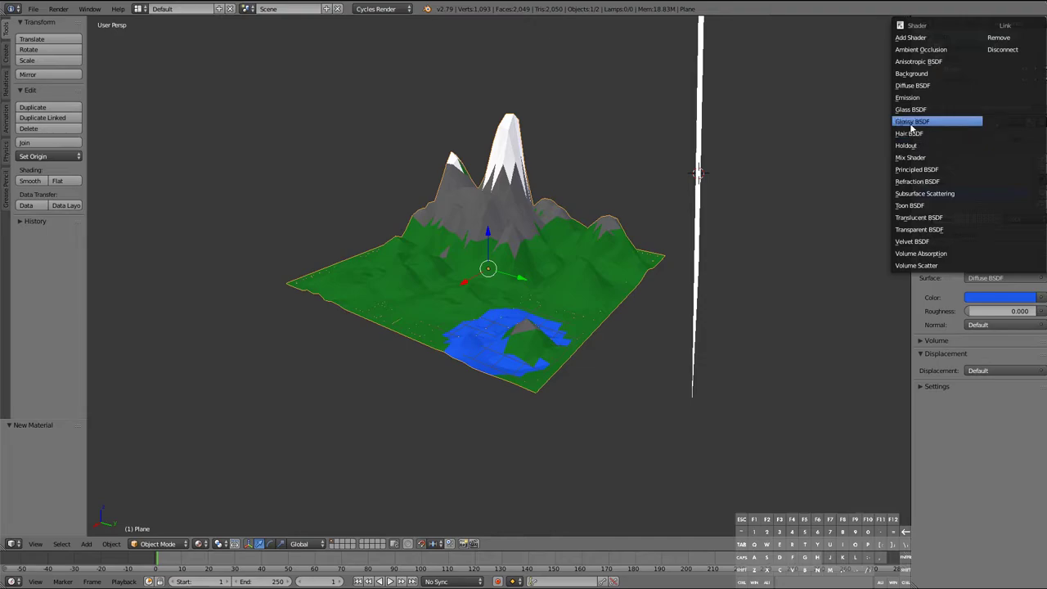
{"action": "left_click", "coordinate": [911, 121]}
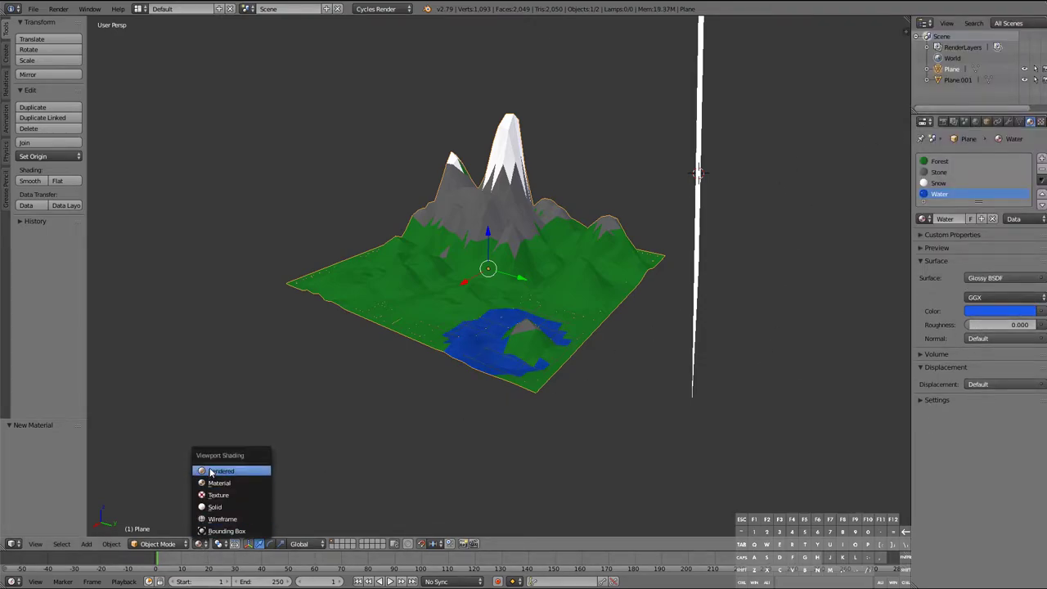
{"action": "left_click", "coordinate": [222, 471]}
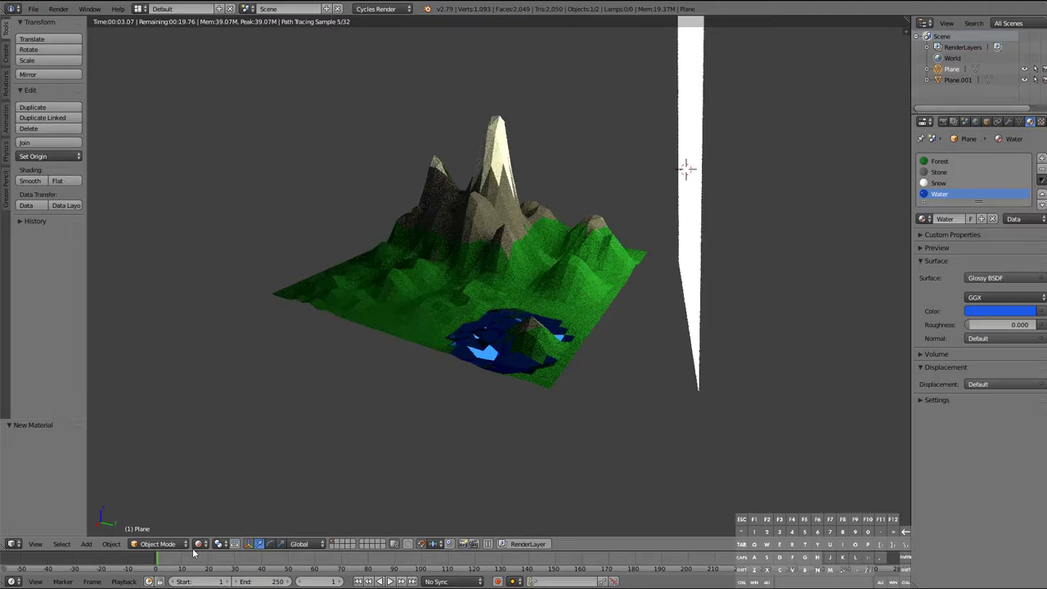
Return the viewport to Solid shading and orbit around the terrain
{"action": "left_click", "coordinate": [219, 543]}
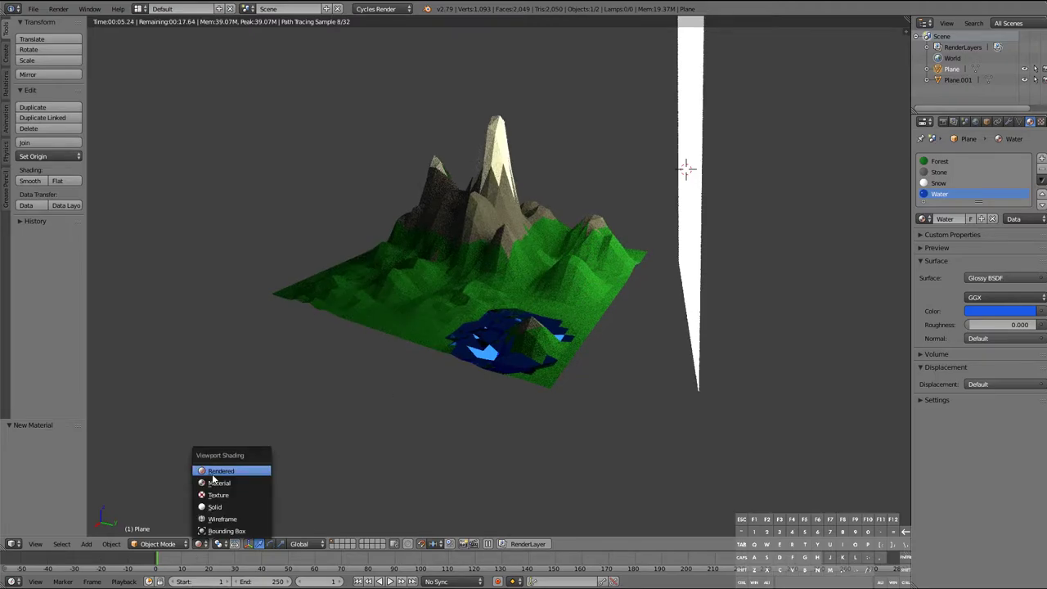
{"action": "left_click", "coordinate": [215, 508]}
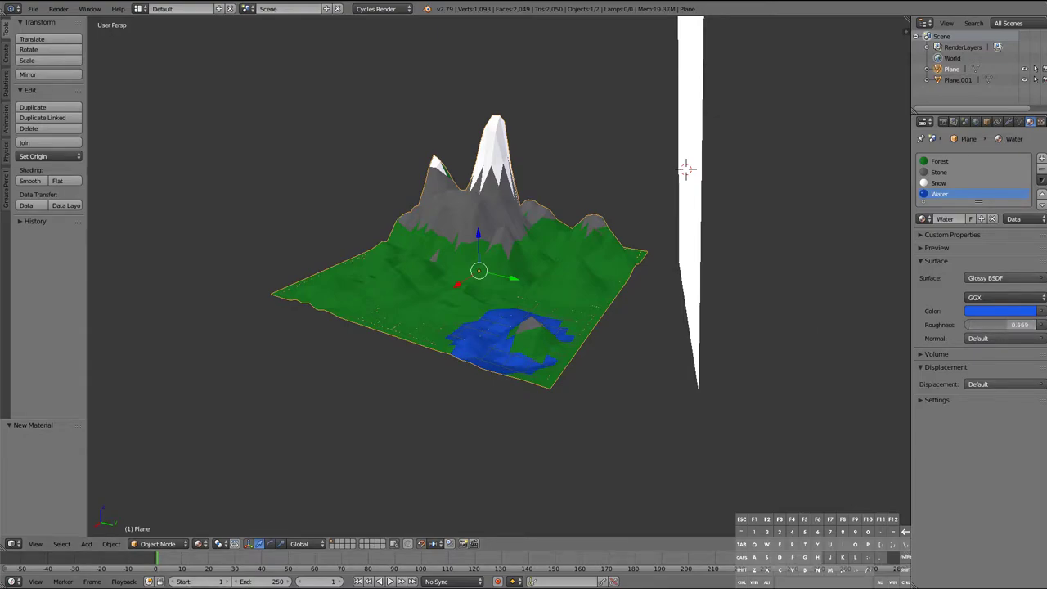
{"action": "left_click_drag", "start_coordinate": [981, 324], "coordinate": [1014, 324]}
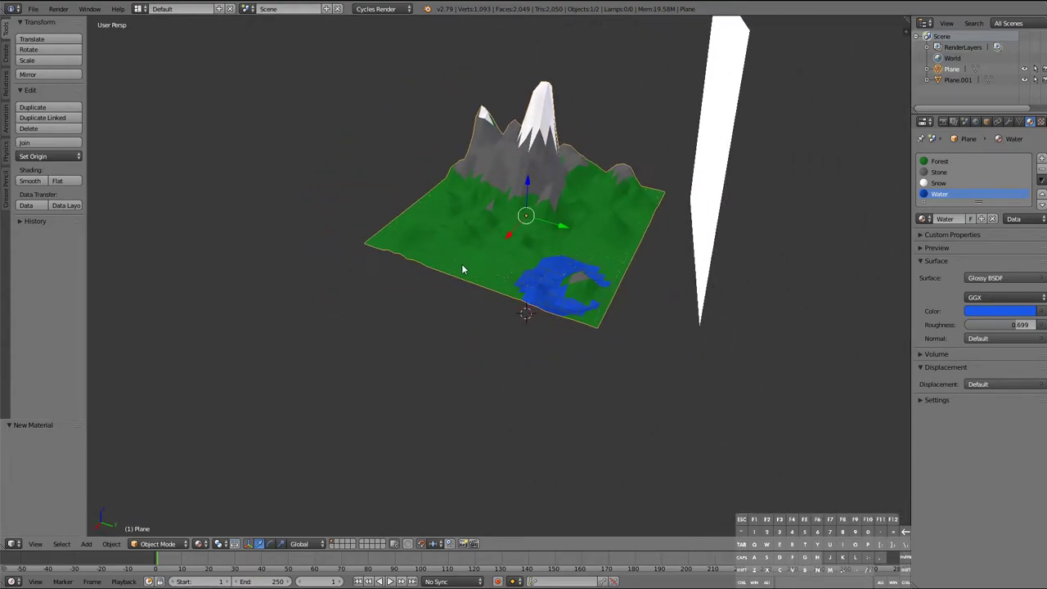
Place the 3D cursor beside the lake as the insertion point for a new object
{"action": "left_click", "coordinate": [85, 543]}
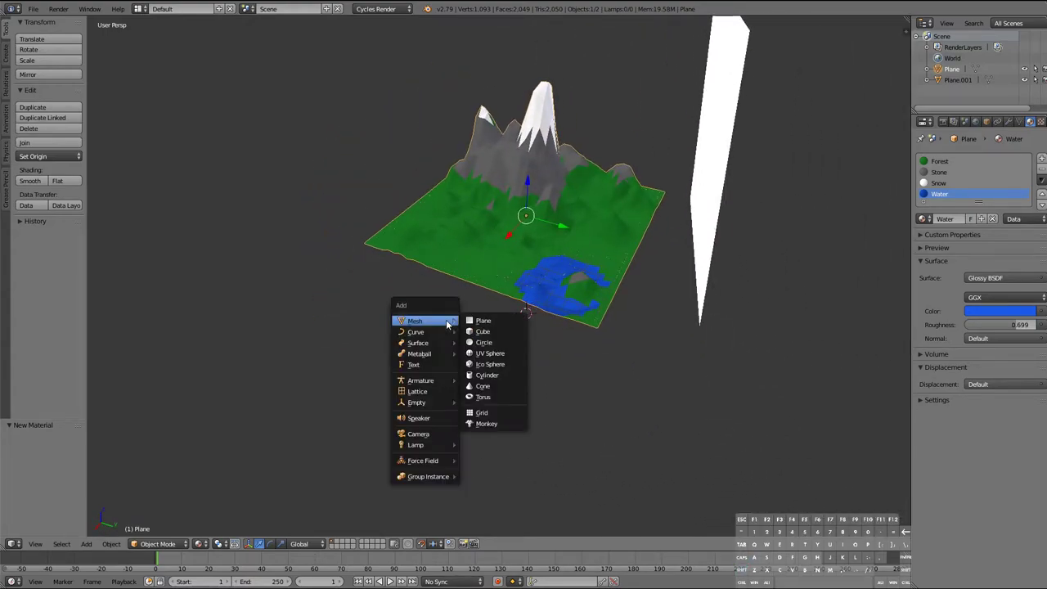
{"action": "mouse_move", "coordinate": [412, 364]}
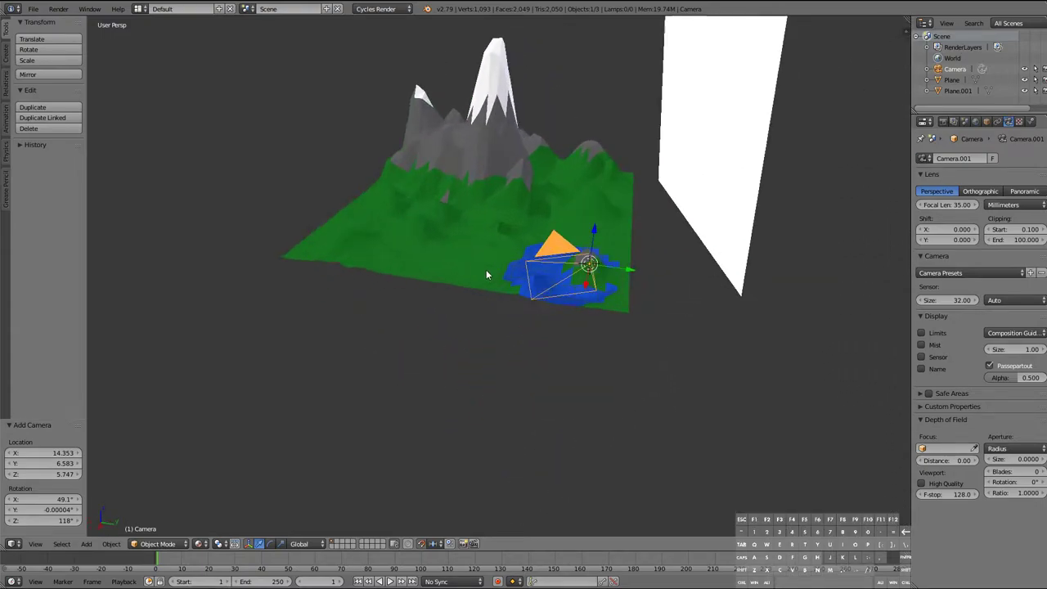
Move and enlarge the new camera, then look through it at the terrain
{"action": "key", "text": "KP_0"}
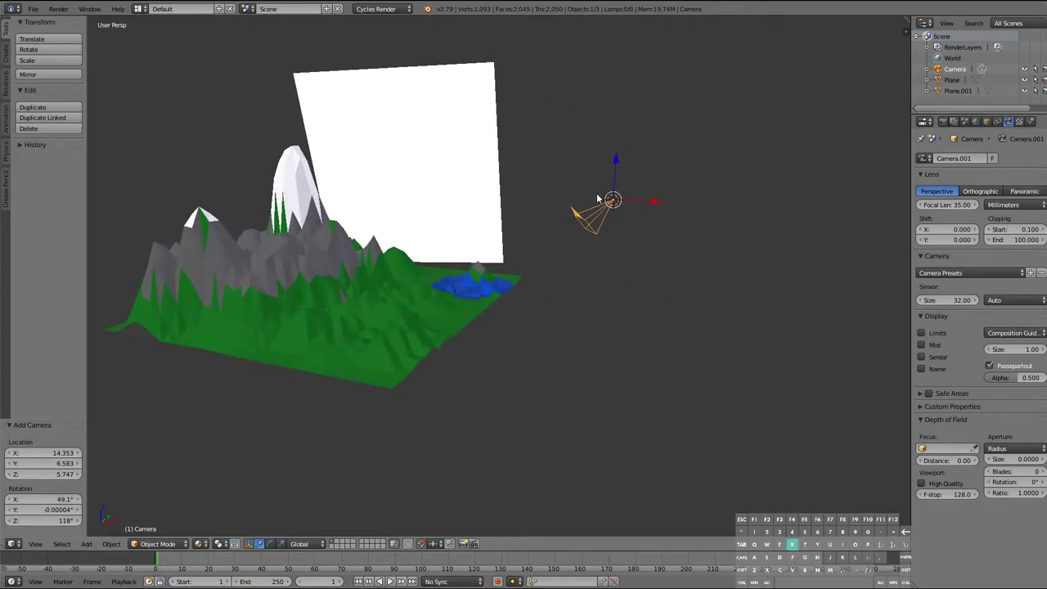
{"action": "key", "text": "r"}
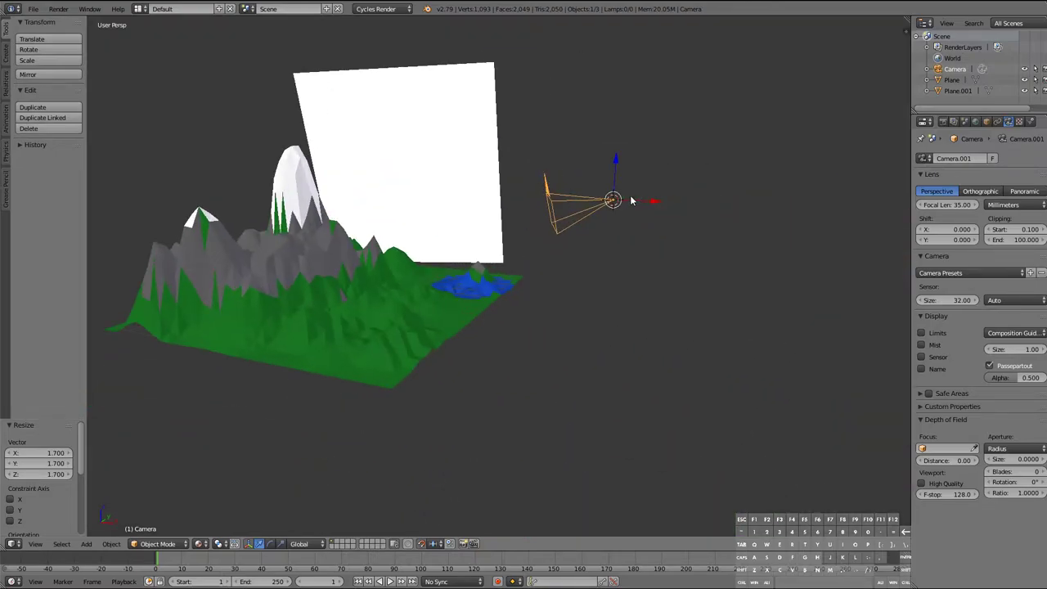
{"action": "mouse_move", "coordinate": [582, 216]}
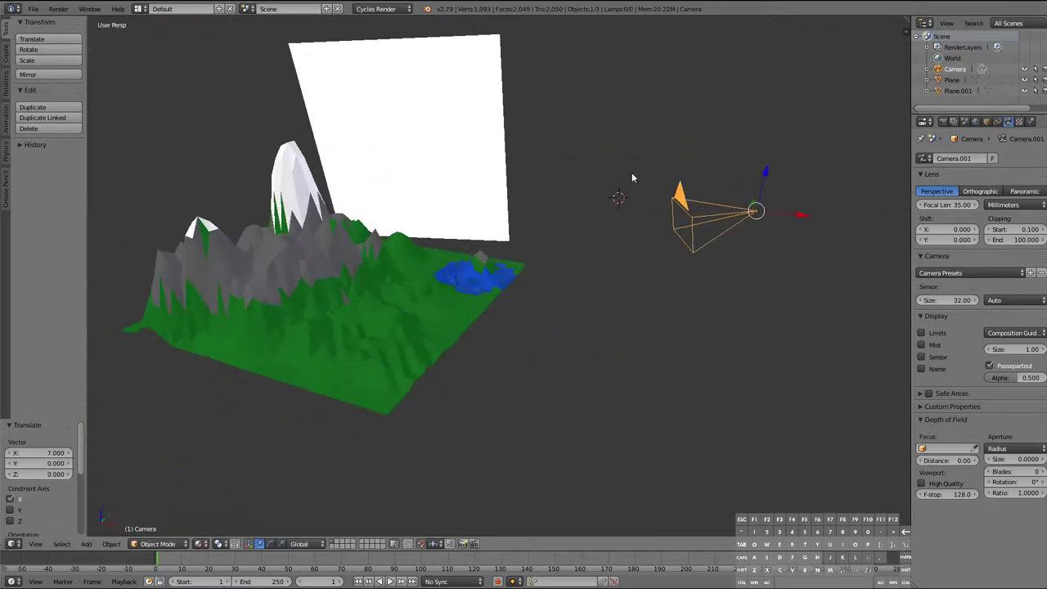
{"action": "key", "text": "KP_0"}
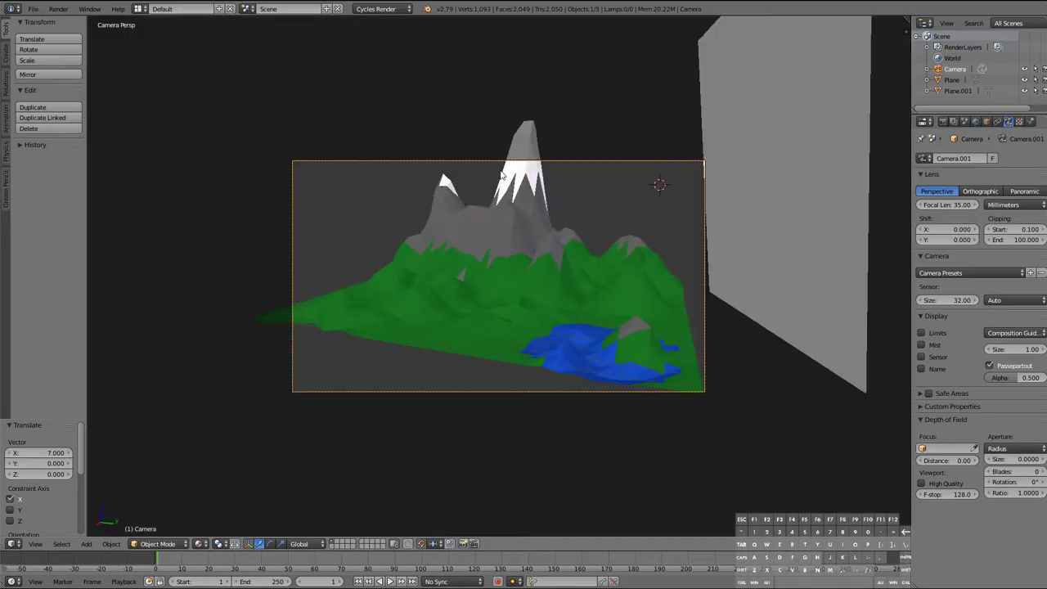
{"action": "mouse_move", "coordinate": [477, 157]}
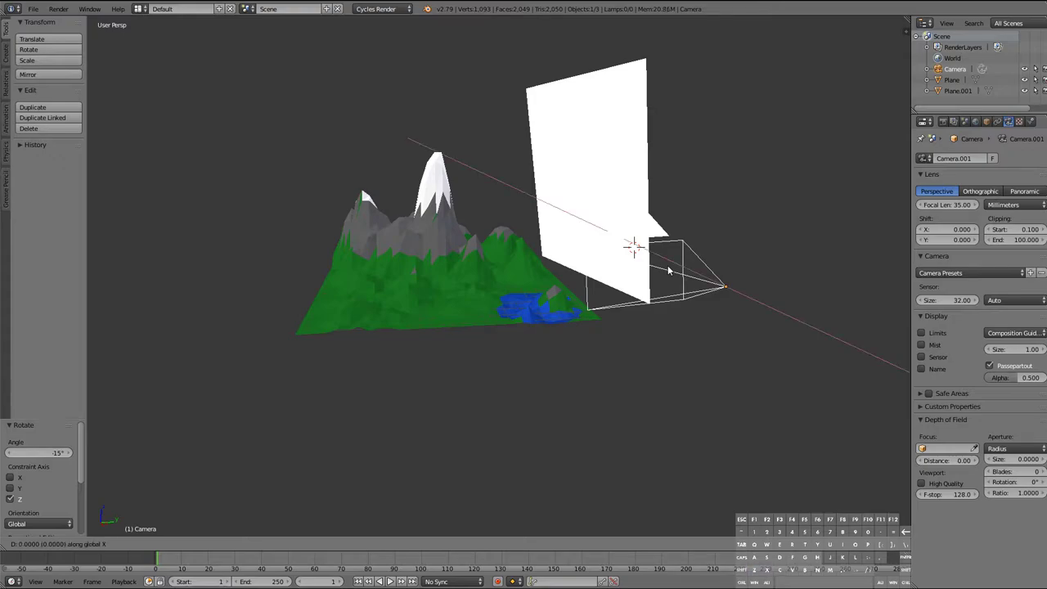
Rotate the camera so the snowy peak and lake are framed in its view
{"action": "left_click_drag", "start_coordinate": [662, 278], "coordinate": [606, 291]}
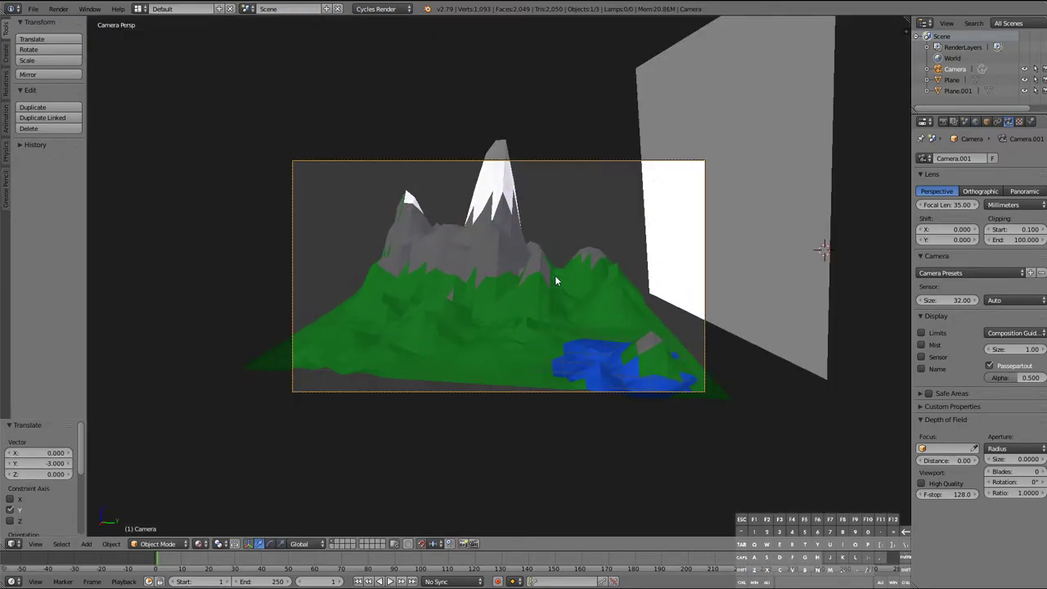
{"action": "left_click_drag", "start_coordinate": [556, 278], "coordinate": [621, 308]}
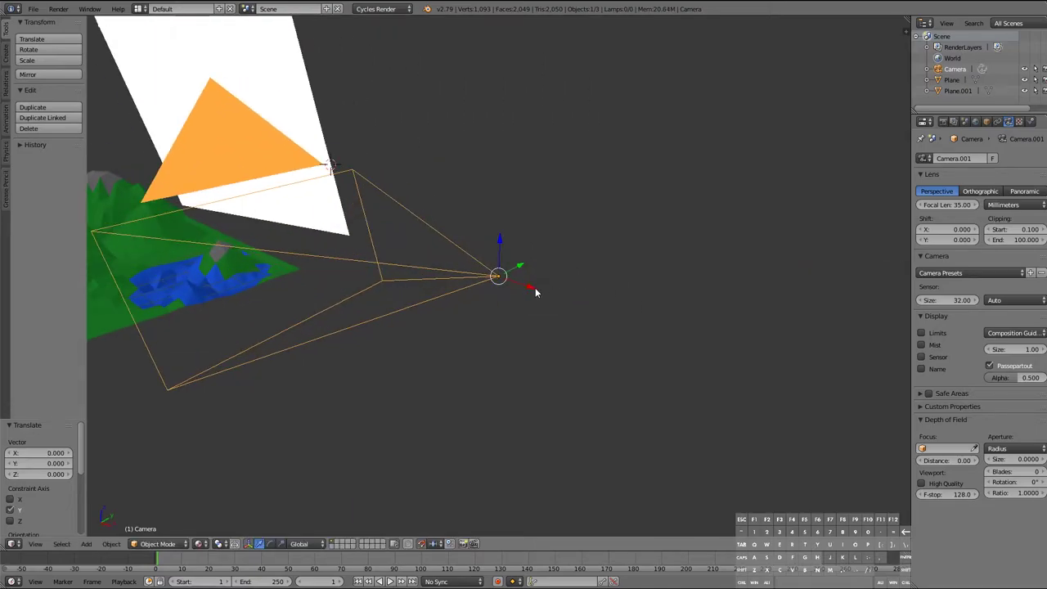
Tilt the camera slightly twice to refine the framing of the terrain
{"action": "key", "text": "KP_0"}
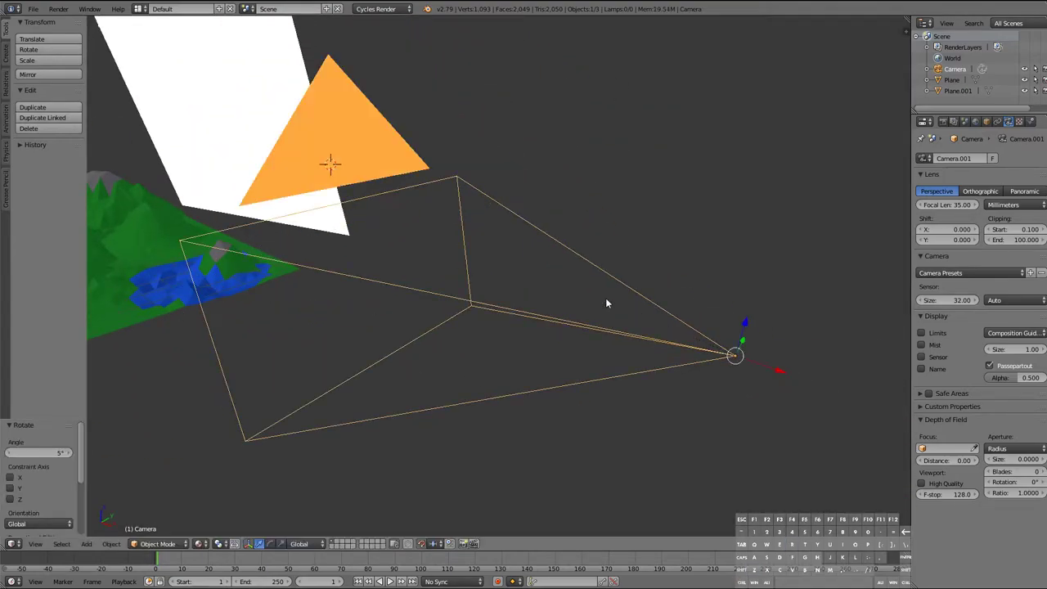
{"action": "key", "text": "KP_0"}
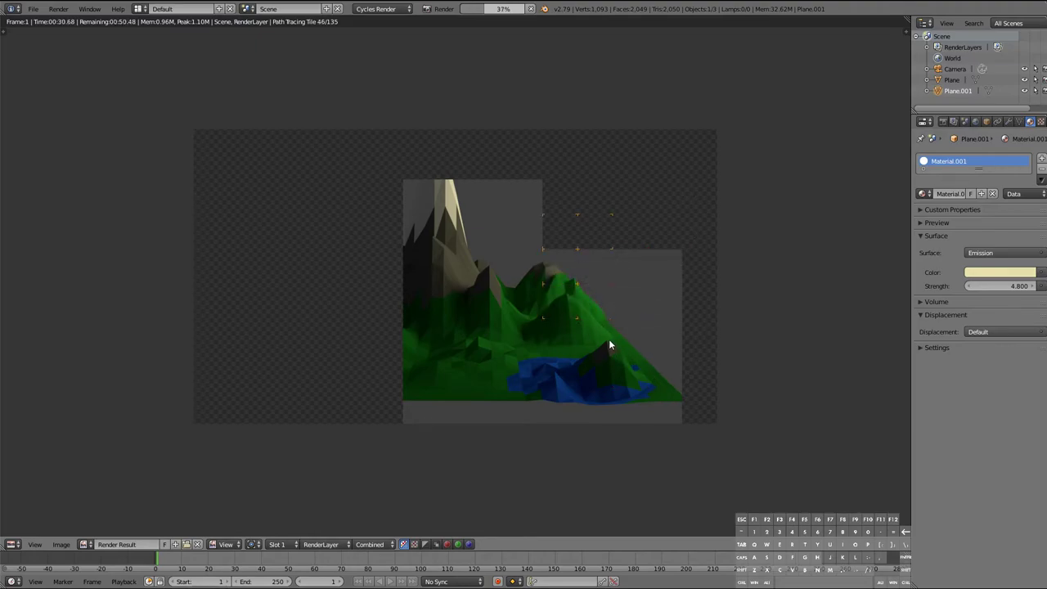
{"action": "mouse_move", "coordinate": [334, 273]}
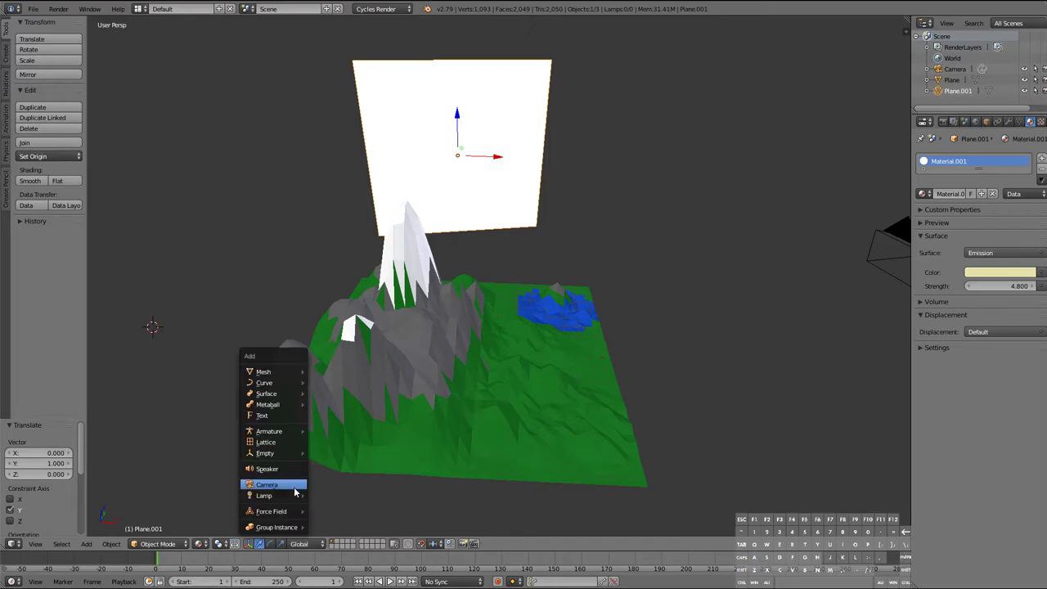
{"action": "mouse_move", "coordinate": [210, 298]}
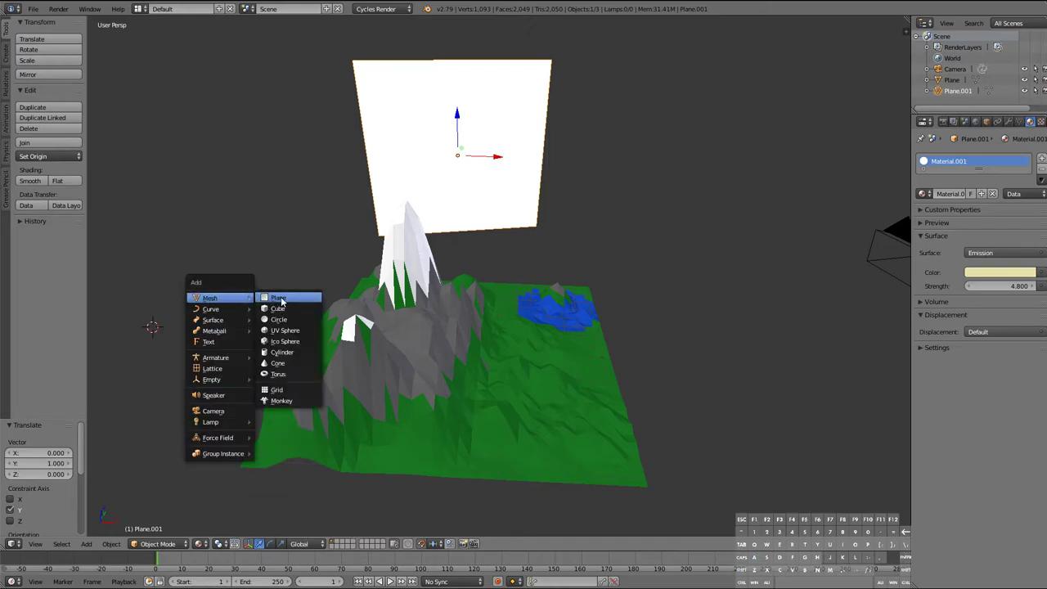
Add a new plane mesh to serve as a large backdrop behind the terrain
{"action": "left_click", "coordinate": [278, 296]}
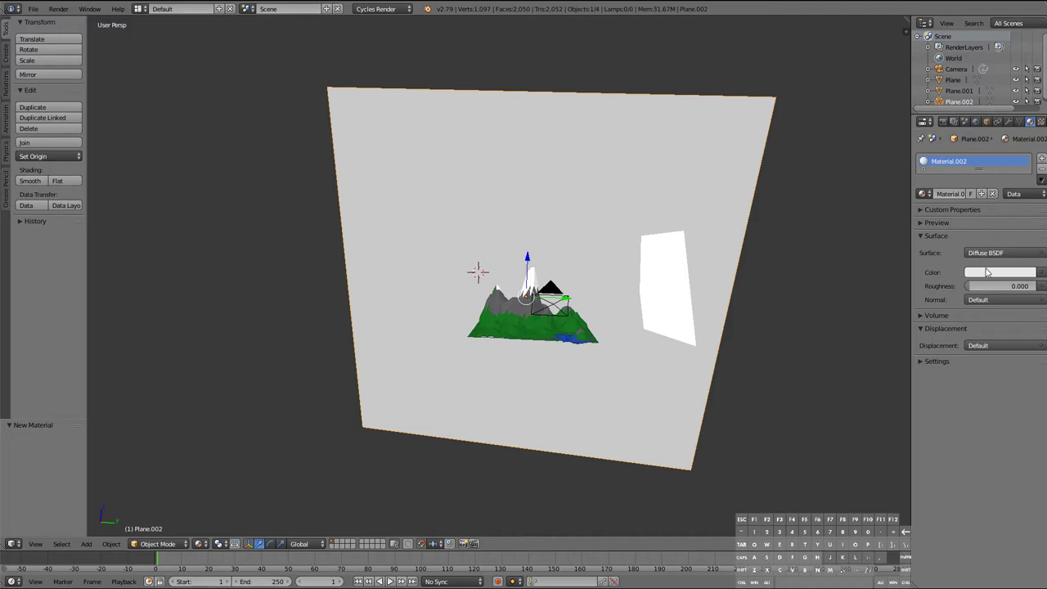
Pick a blue colour for the backdrop plane's material and keep the viewport in Solid shading
{"action": "left_click", "coordinate": [999, 271]}
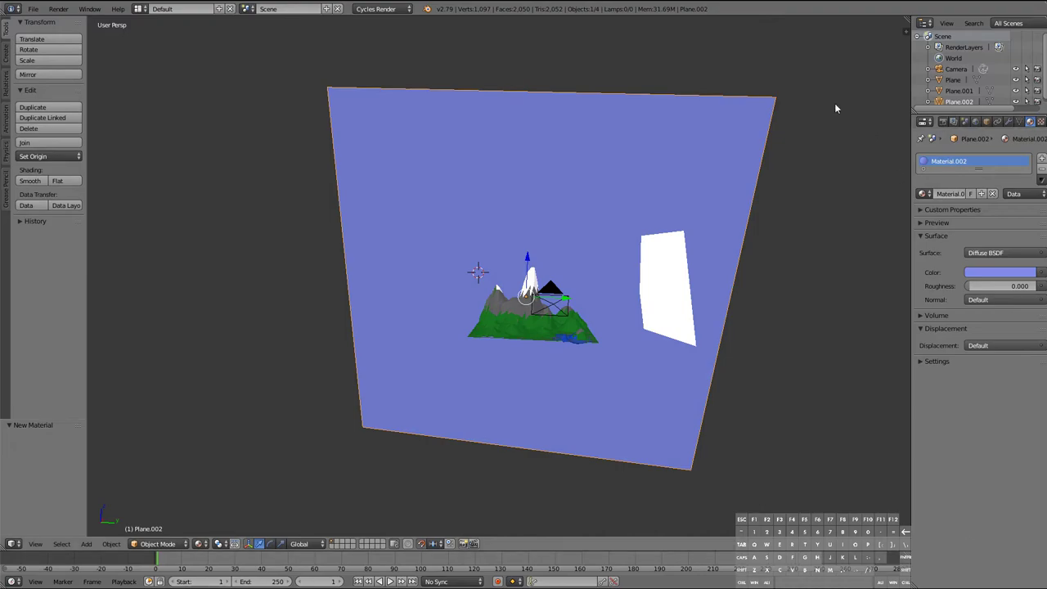
{"action": "left_click", "coordinate": [201, 543]}
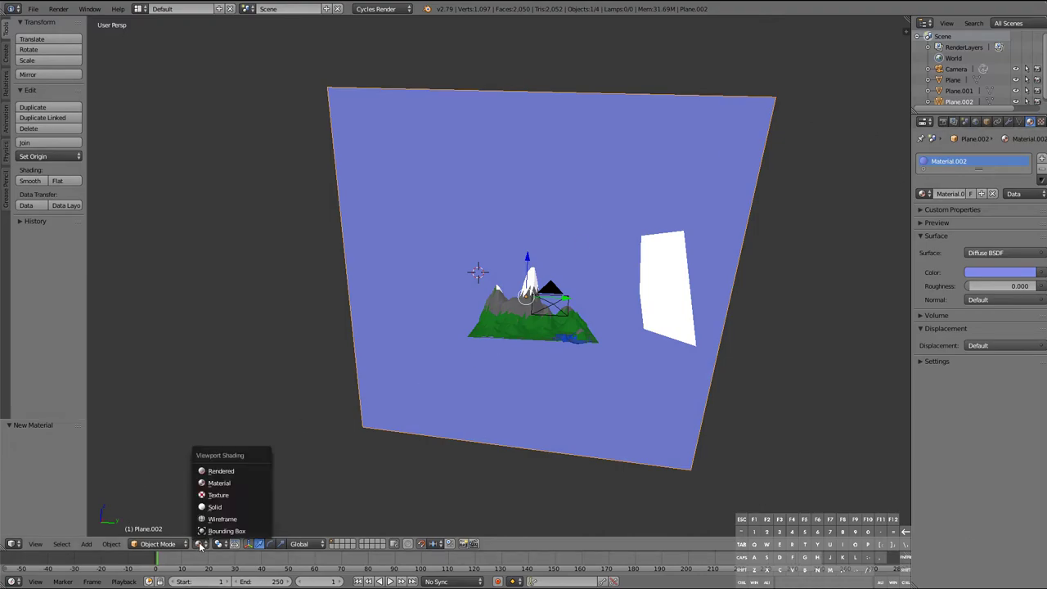
{"action": "left_click", "coordinate": [221, 471]}
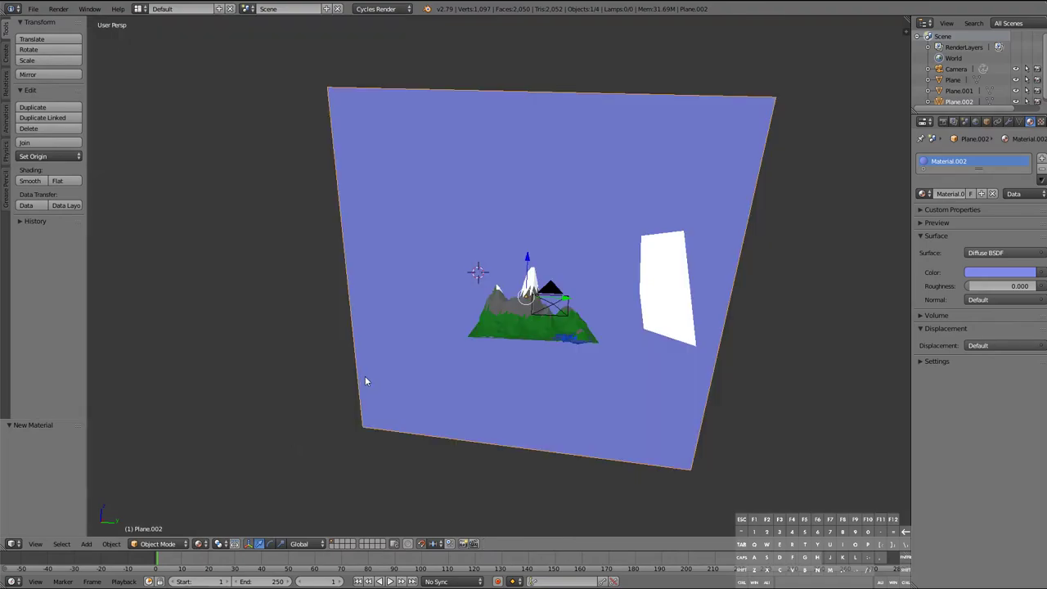
{"action": "scroll", "scroll_direction": "up", "scroll_amount": 3}
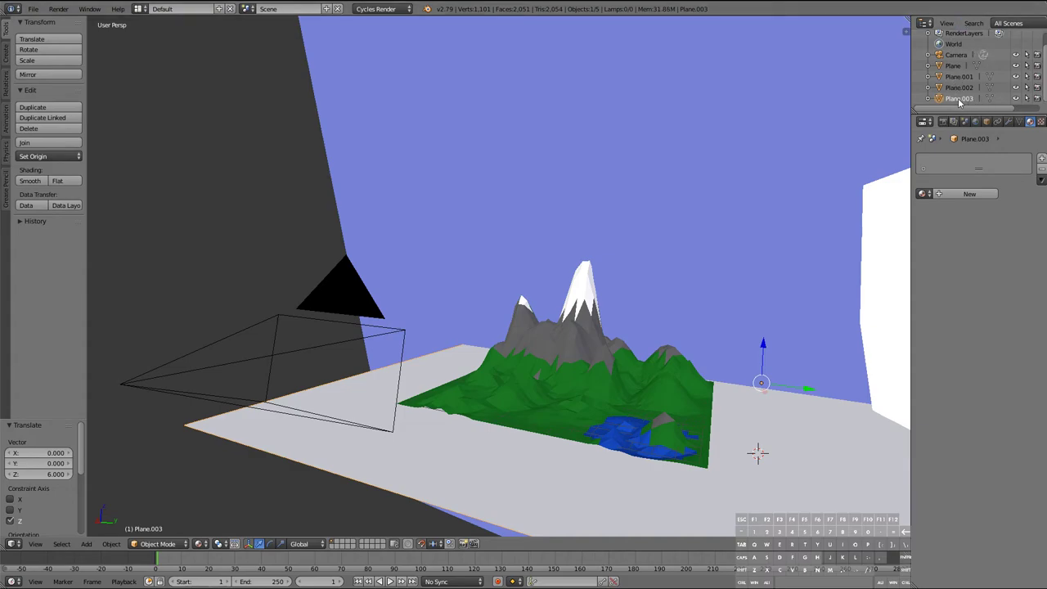
Start renaming Plane.003 in the Outliner to Ground
{"action": "double_click", "coordinate": [959, 98]}
{"action": "type", "text": "Ground"}
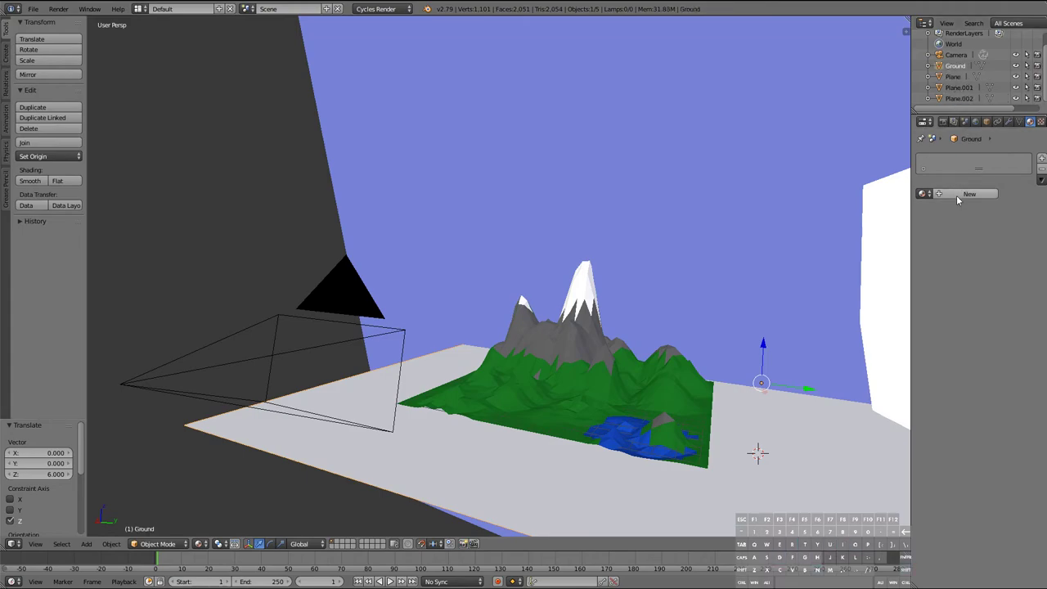
Give the Ground plane a new material and colour it green
{"action": "left_click", "coordinate": [969, 193]}
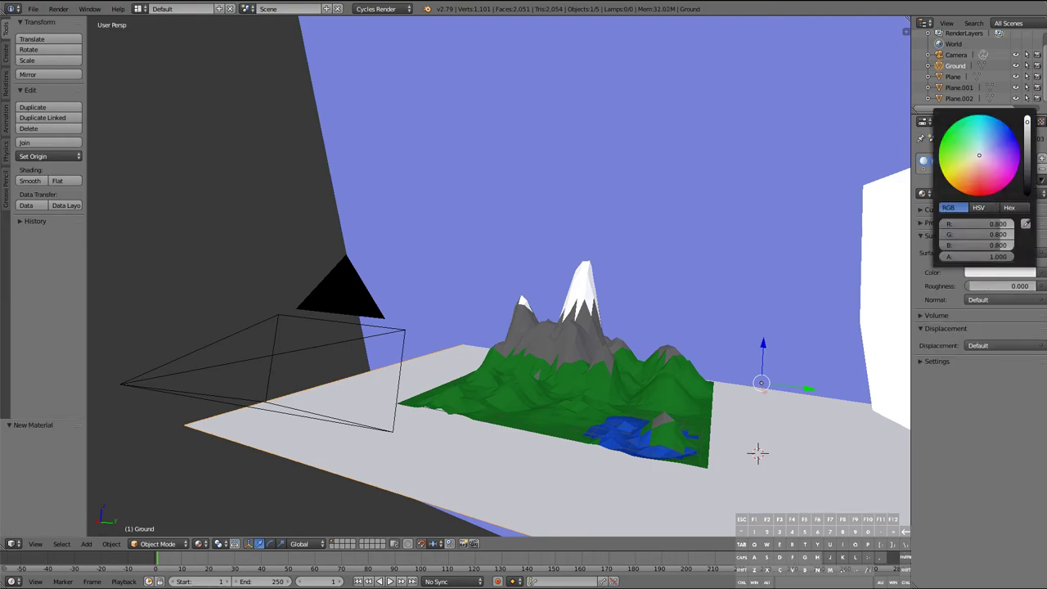
{"action": "left_click", "coordinate": [962, 142]}
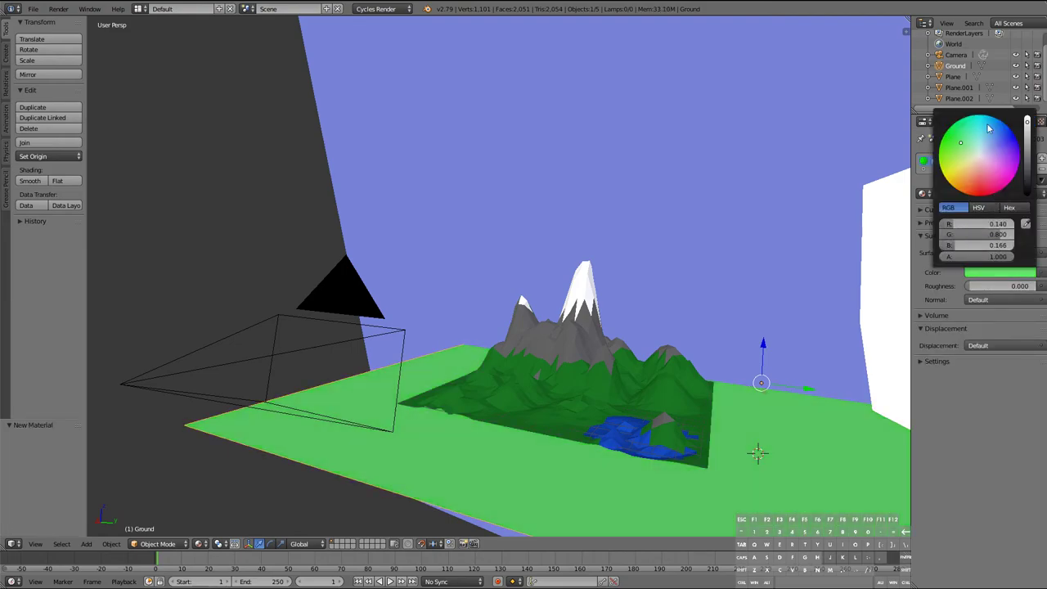